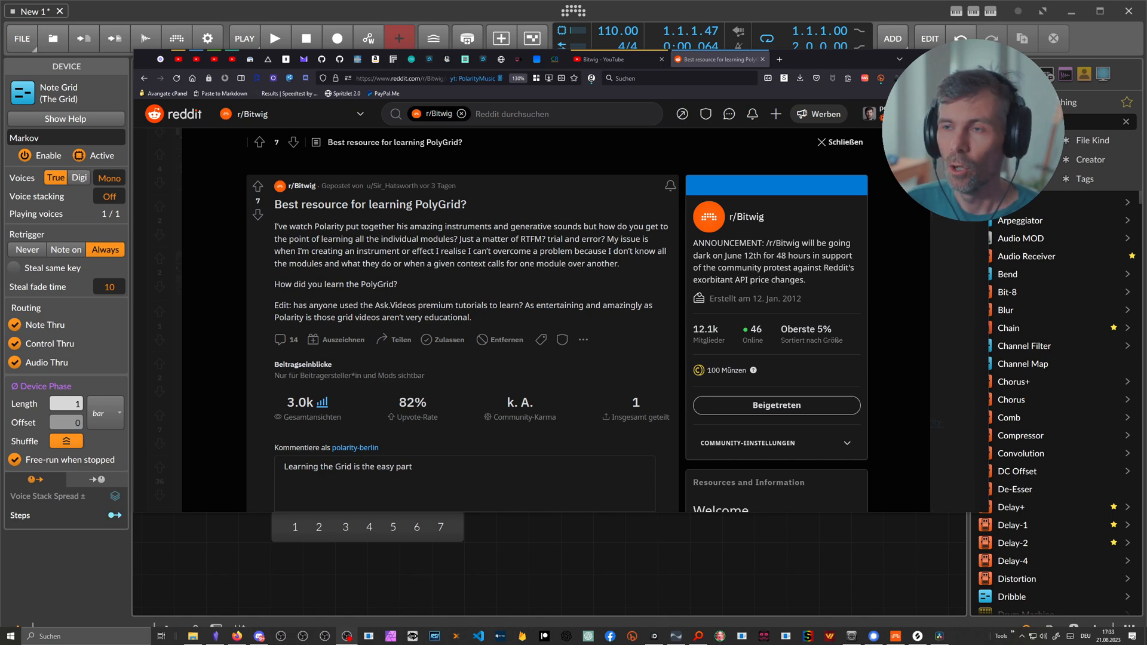
# - Browse the Bitwig channel's playlists and reach the Bitwig Guide channel's Playlists page
pyautogui.click(618, 59)
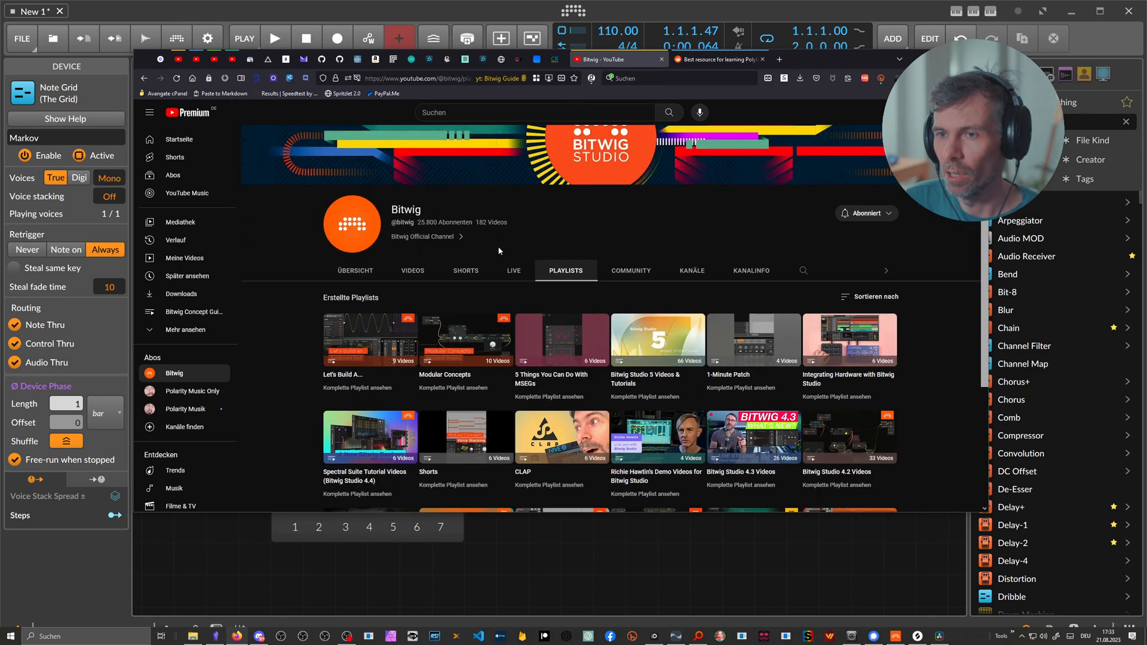
pyautogui.scroll(-3)
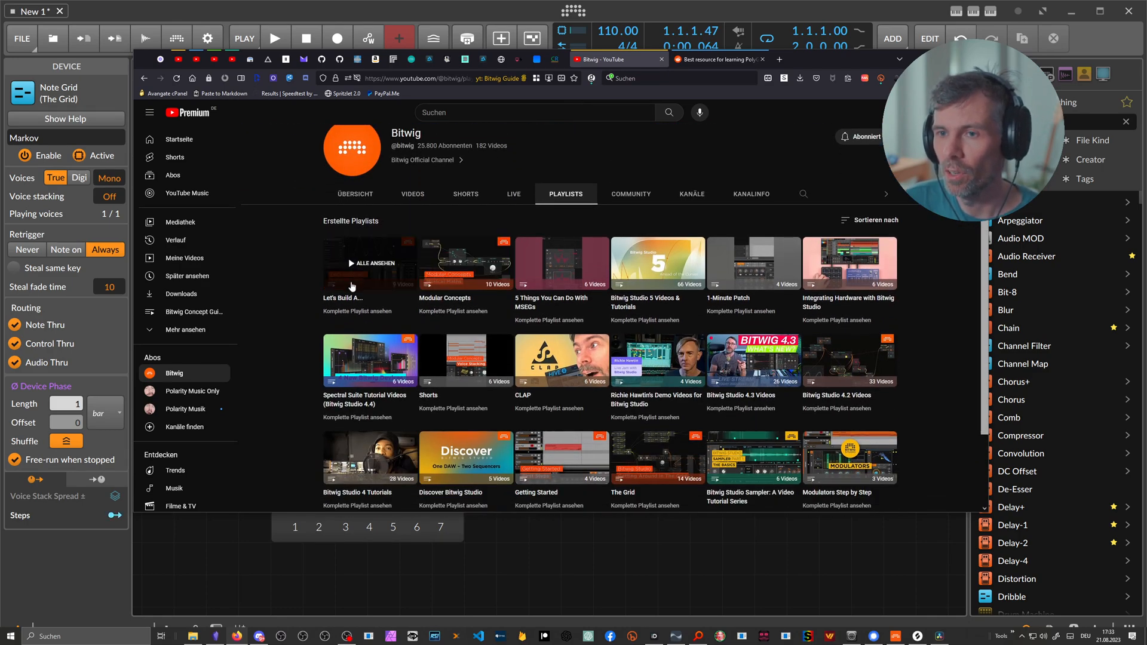
pyautogui.scroll(-3)
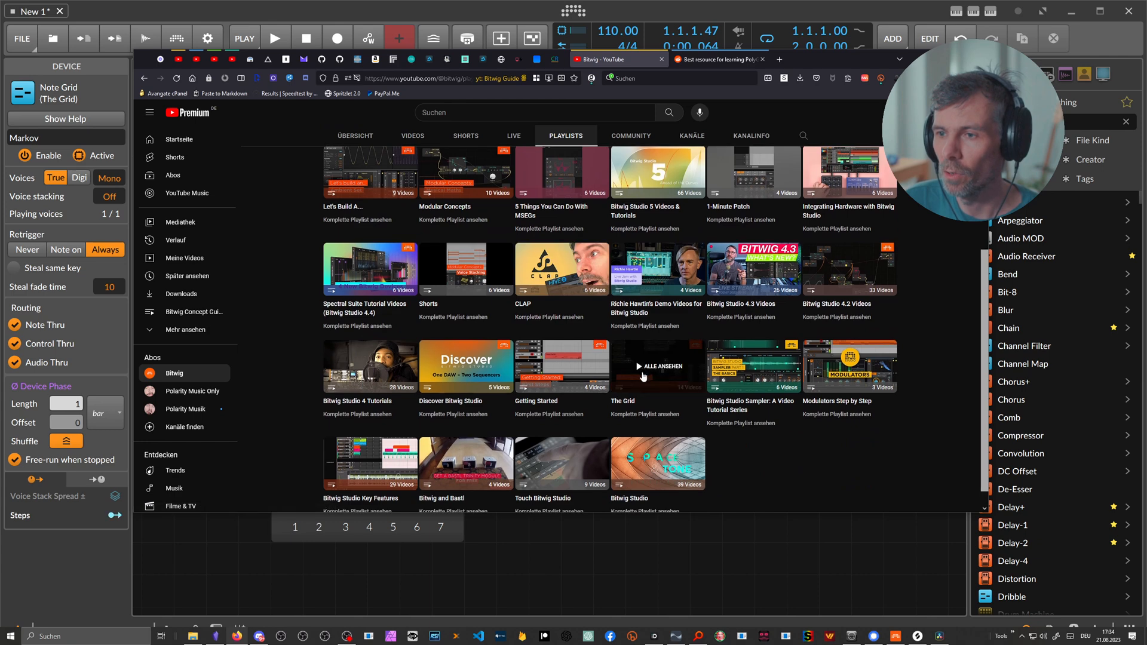
pyautogui.moveTo(643, 359)
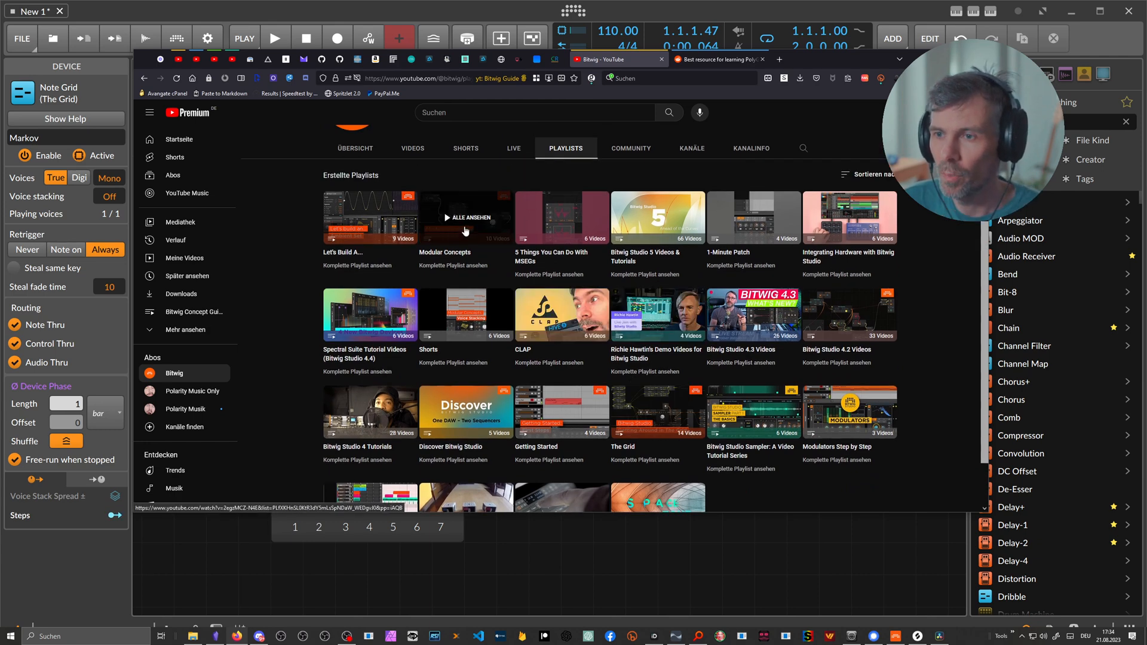
pyautogui.moveTo(298, 223)
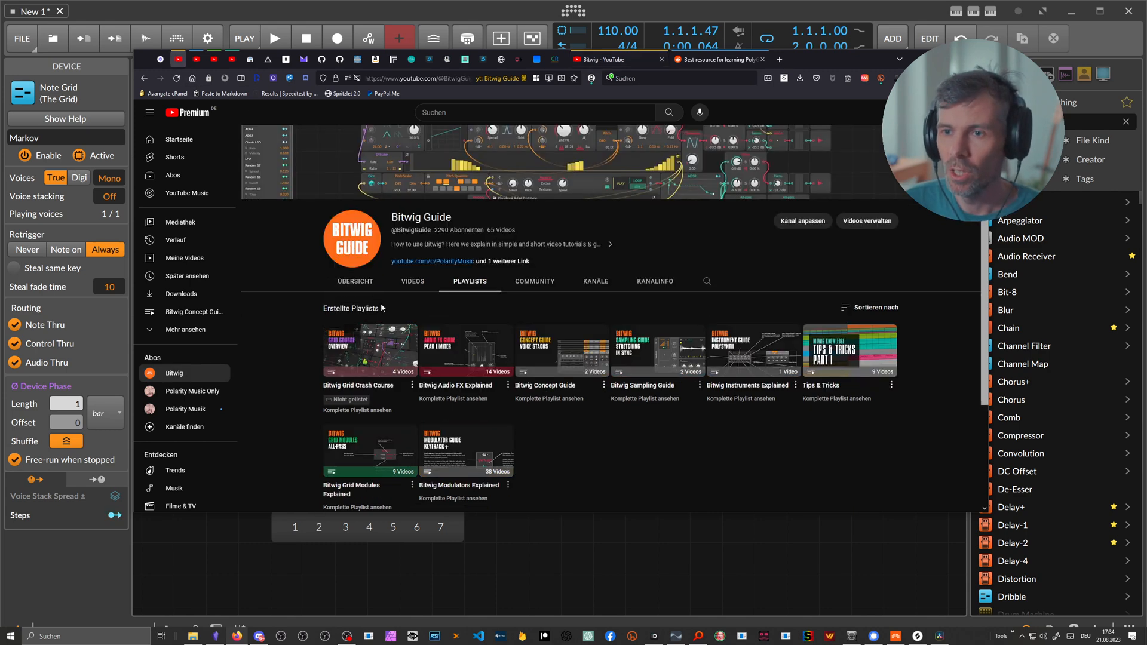
pyautogui.scroll(-3)
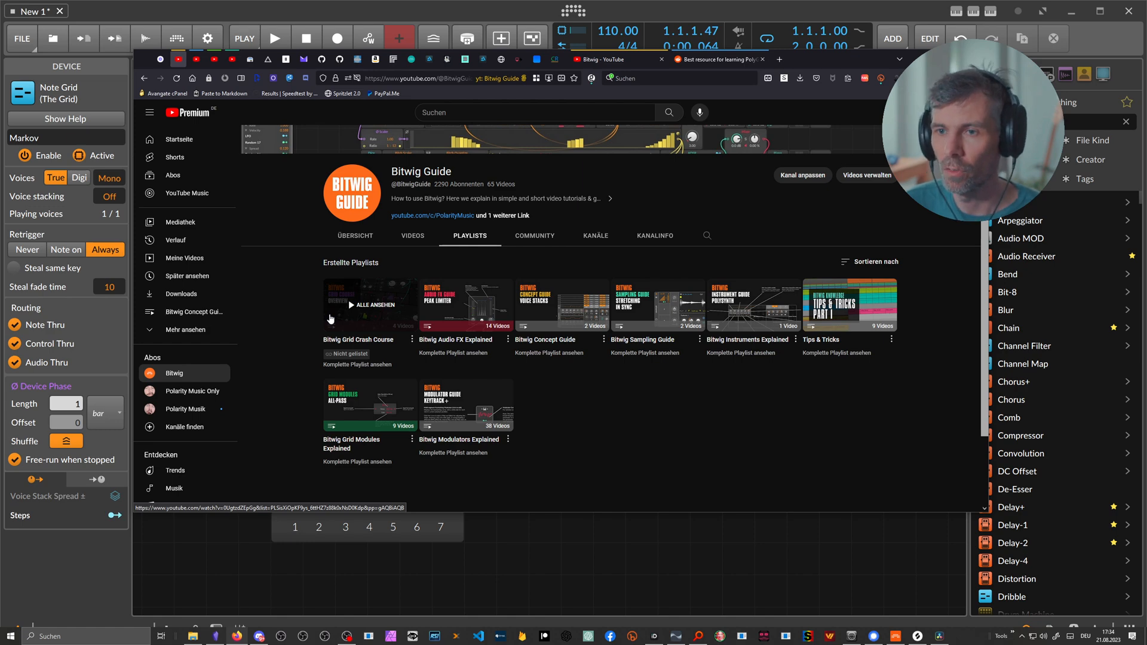
pyautogui.moveTo(312, 319)
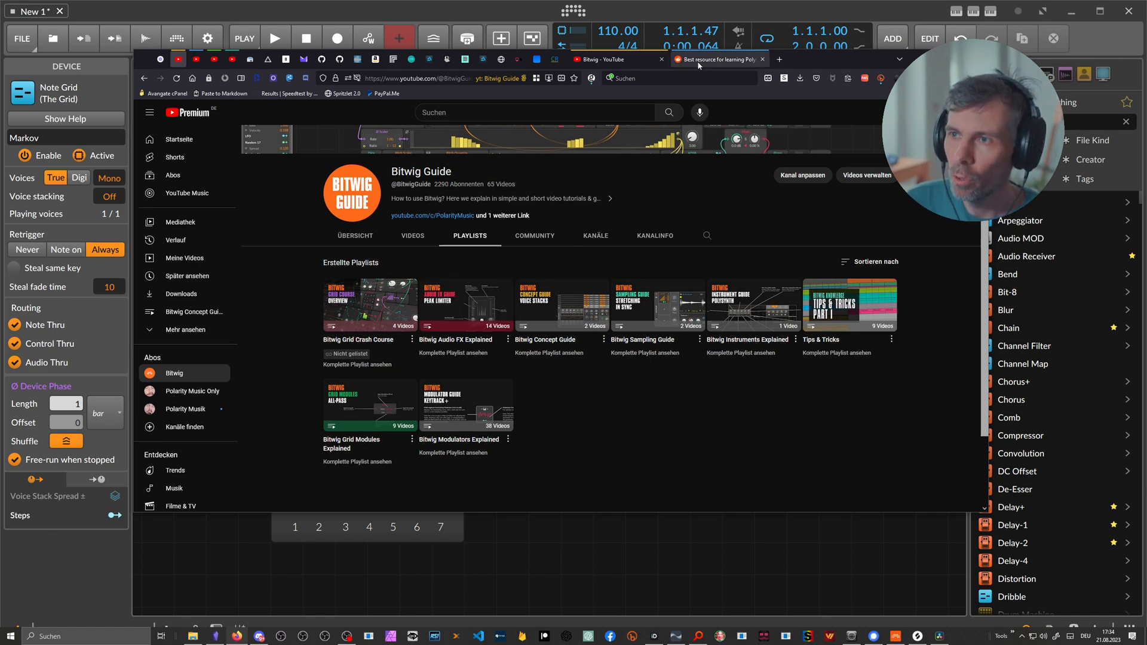
# - Return to the r/Bitwig 'Best resource for learning PolyGrid?' post in Reddit
pyautogui.click(717, 60)
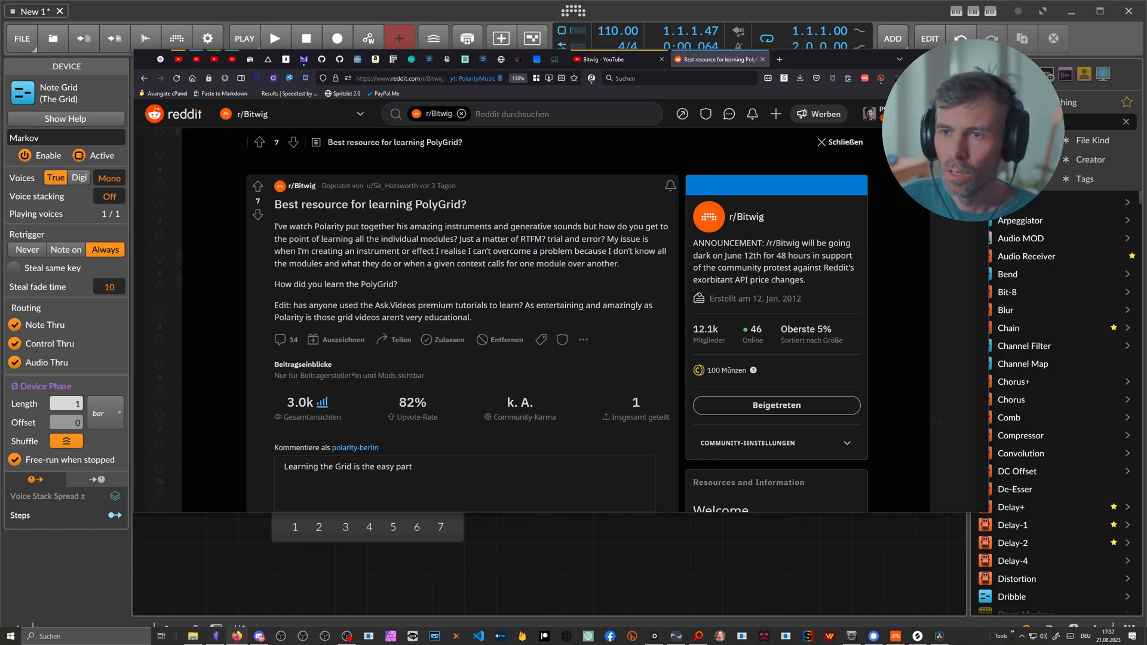
pyautogui.moveTo(370, 239); pyautogui.dragTo(456, 239)
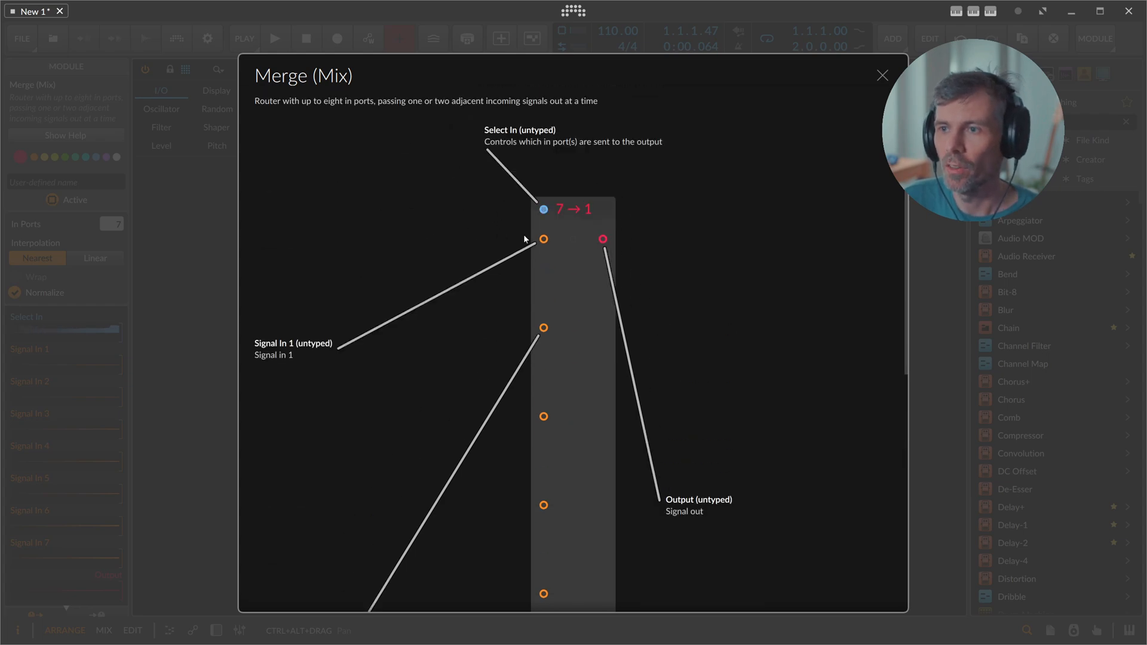
# - Close the Merge (Mix) module help so the Reddit PolyGrid post is back in front
pyautogui.scroll(-3)
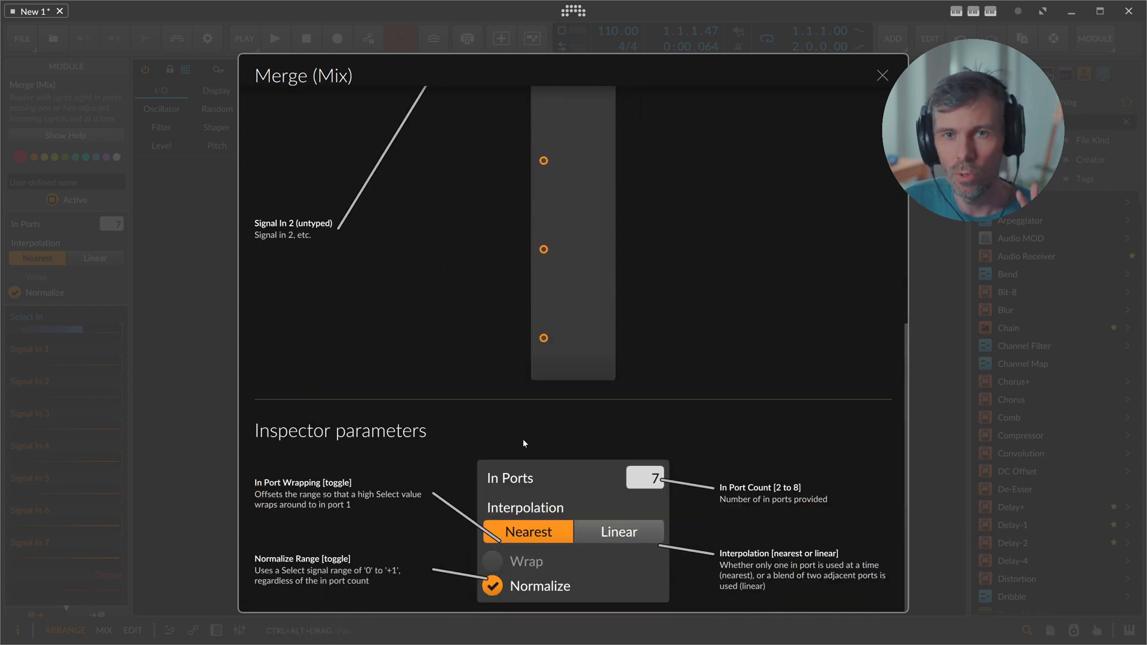
pyautogui.click(882, 74)
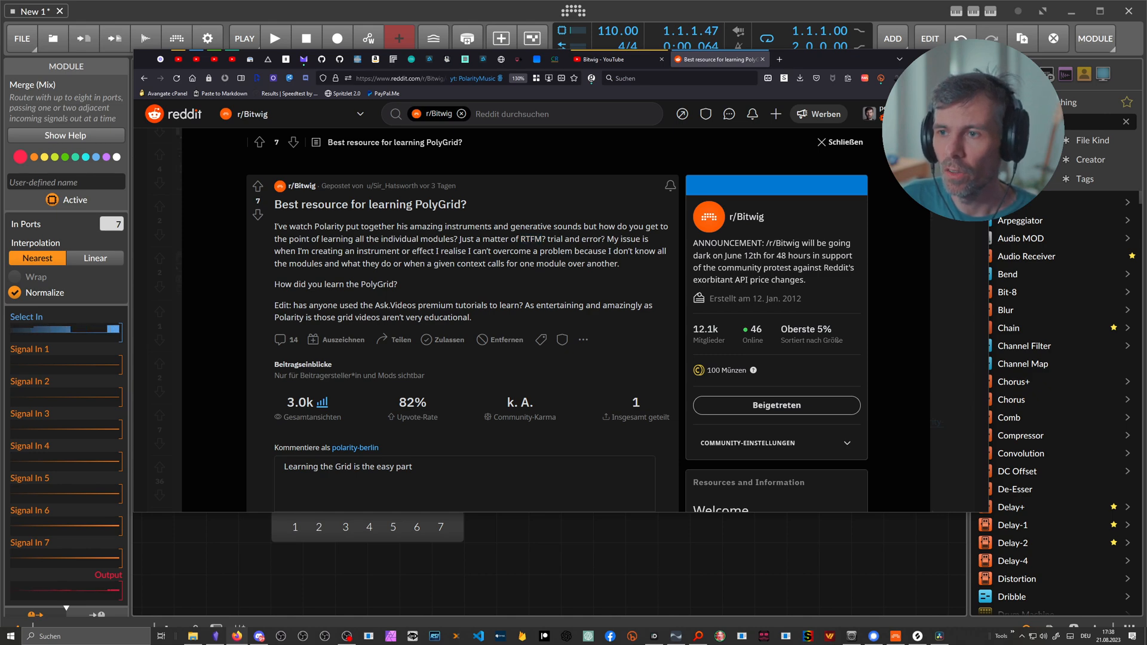
# - Bring the Obsidian '808 Cymbals' note in front of the Reddit post
pyautogui.doubleClick(530, 239)
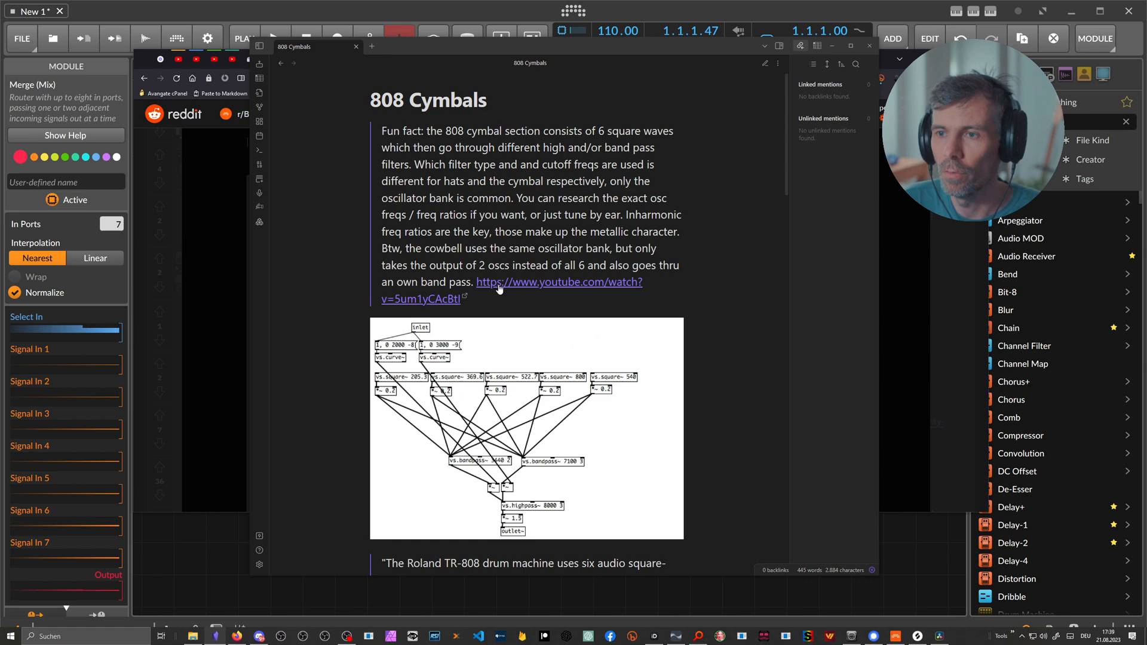
pyautogui.scroll(-3)
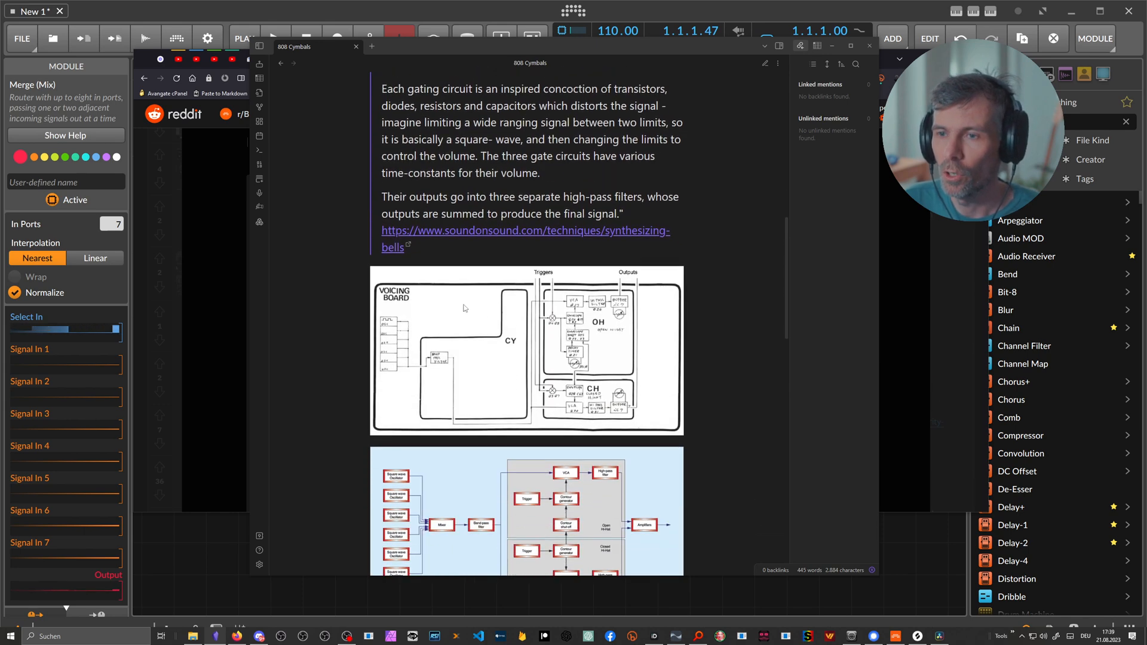
pyautogui.scroll(-3)
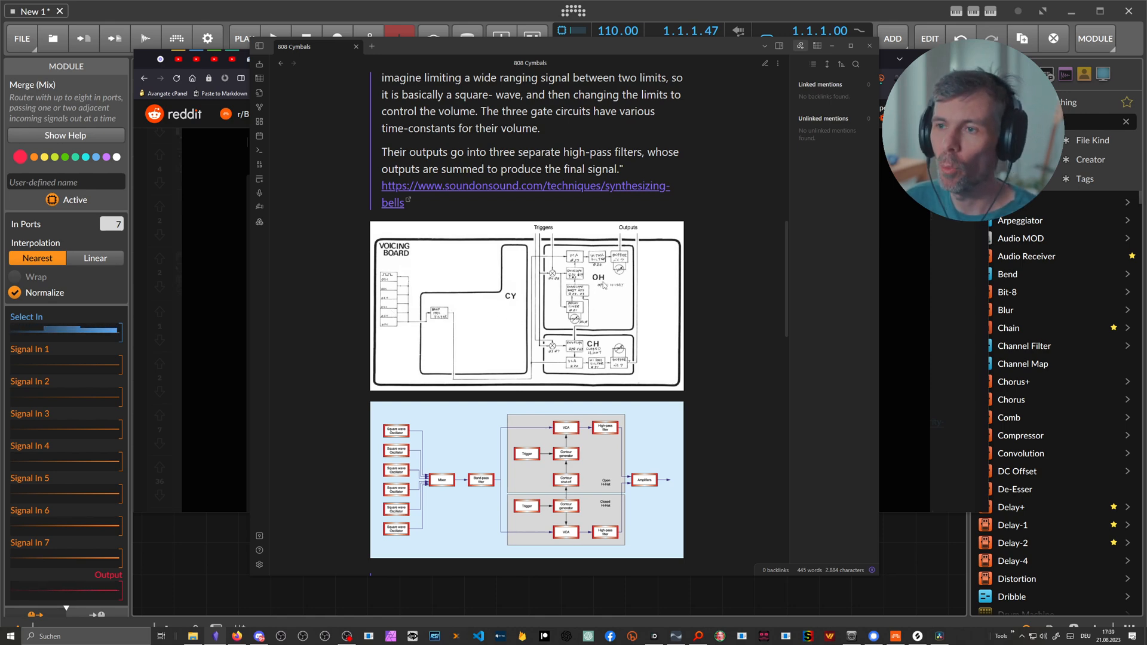
pyautogui.scroll(-3)
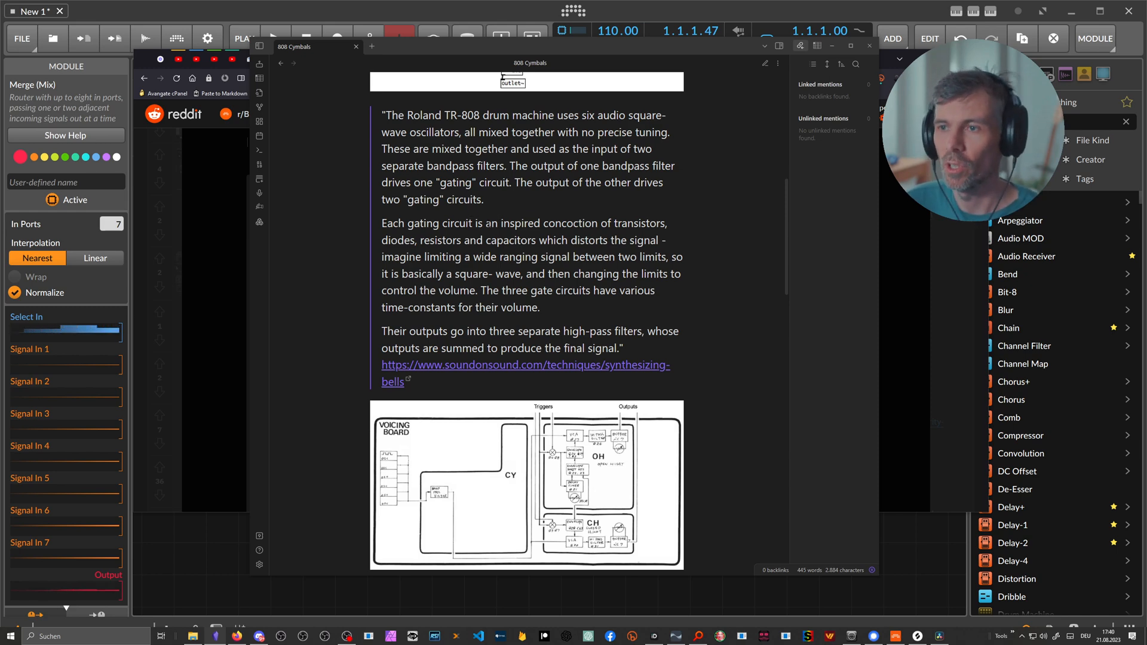
pyautogui.scroll(-3)
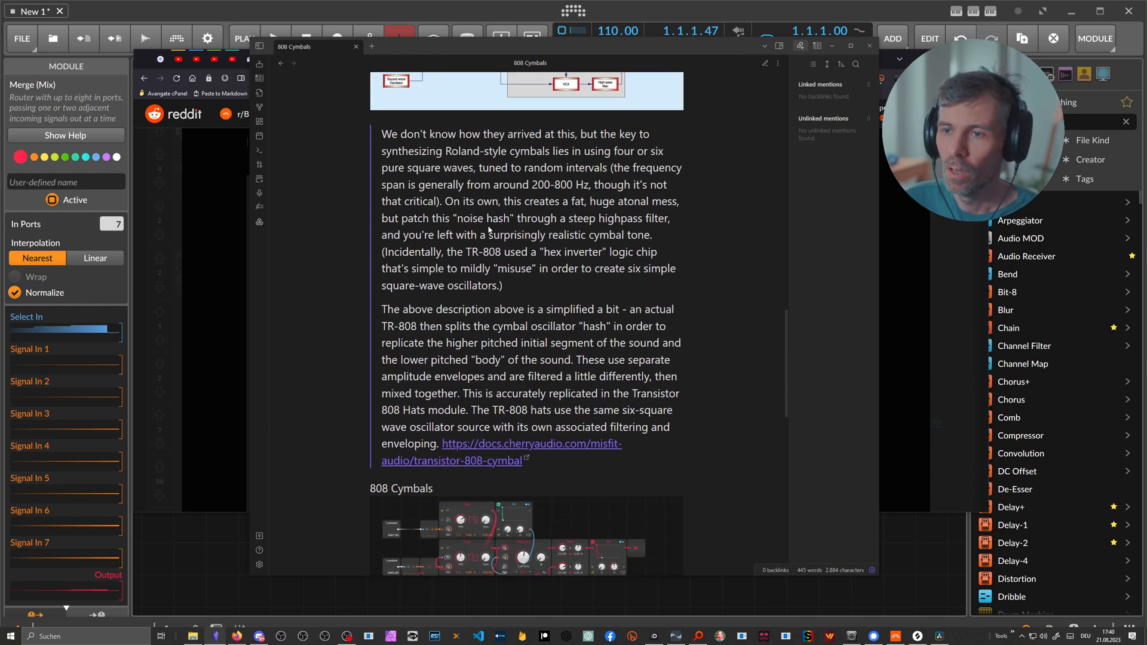
pyautogui.scroll(-3)
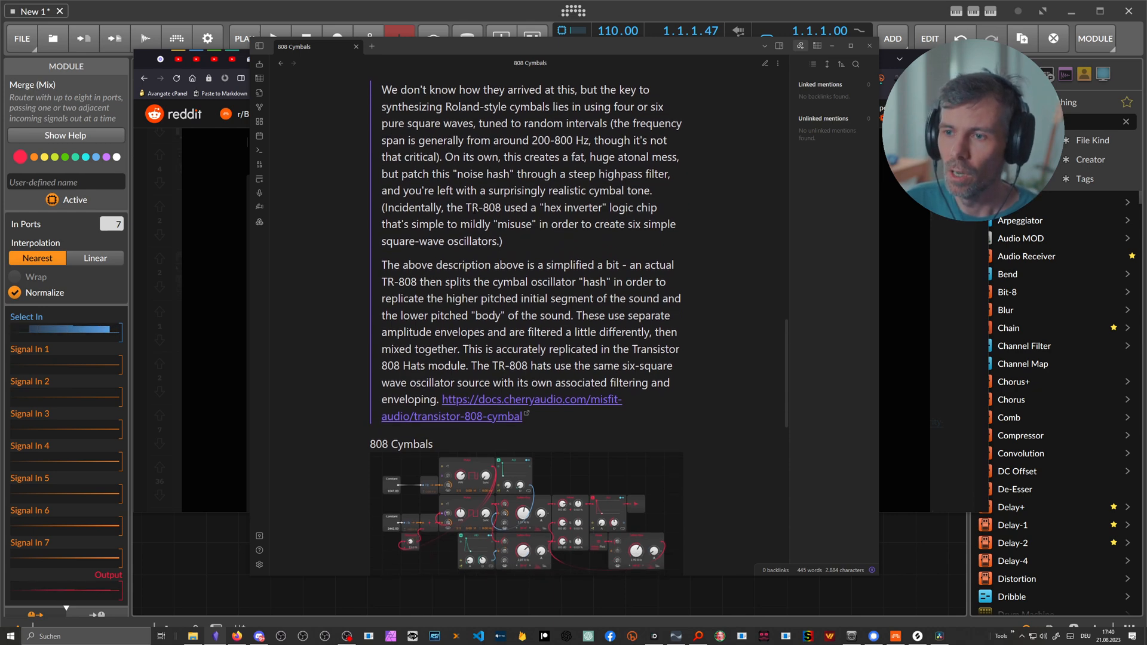
pyautogui.scroll(-3)
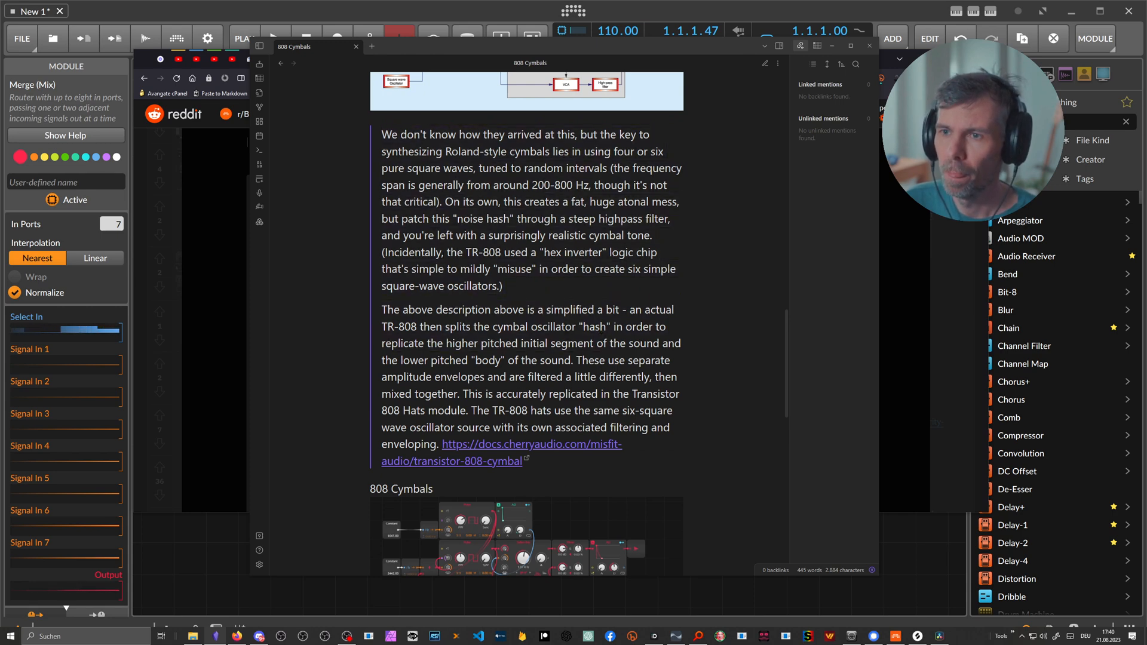
pyautogui.scroll(-3)
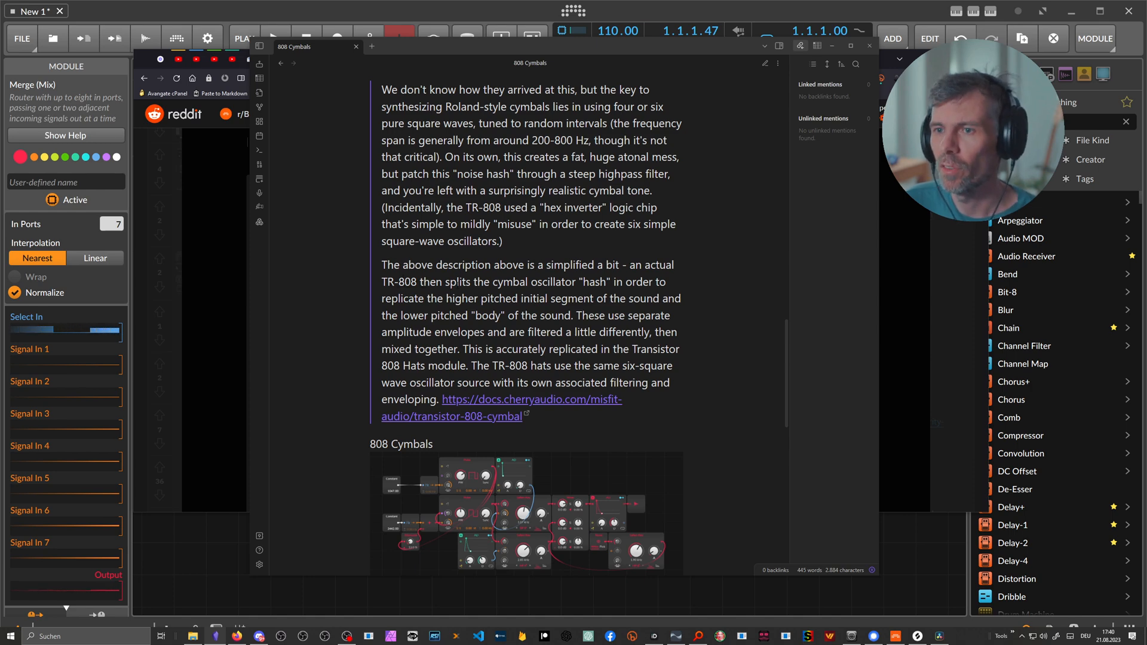
pyautogui.moveTo(533, 294)
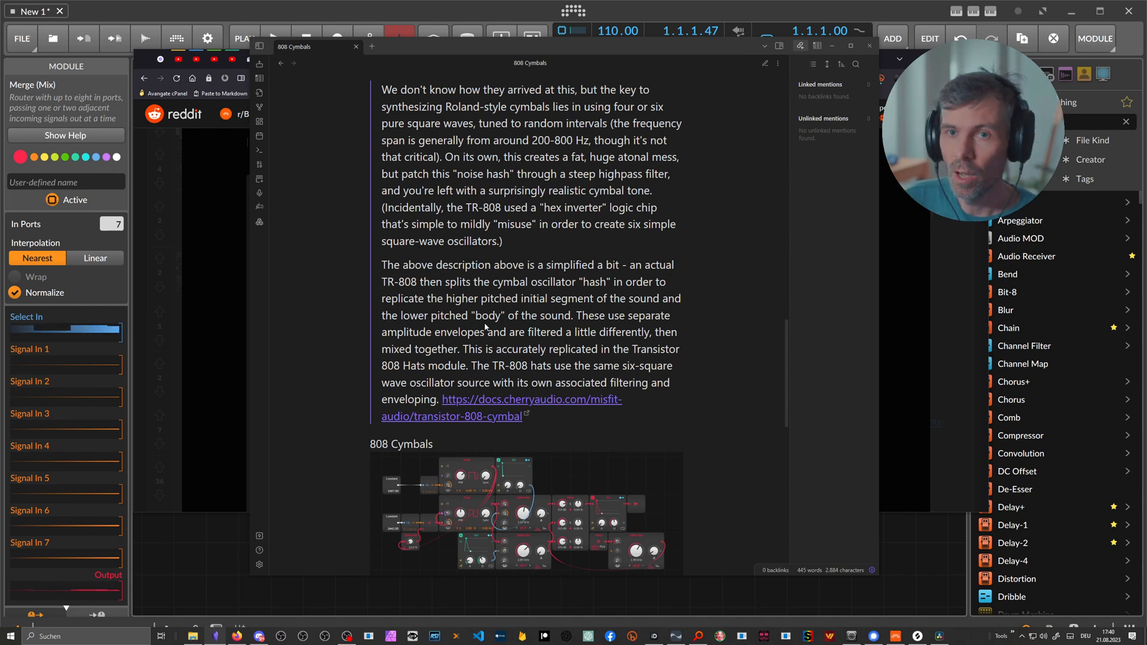
pyautogui.scroll(-3)
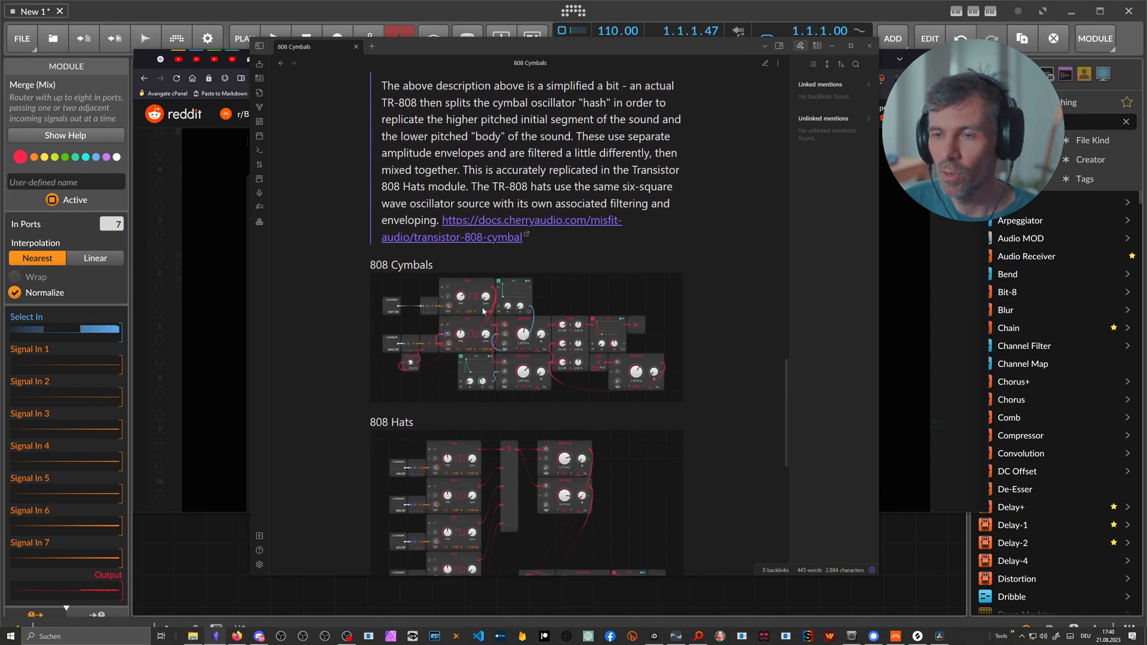
pyautogui.scroll(-3)
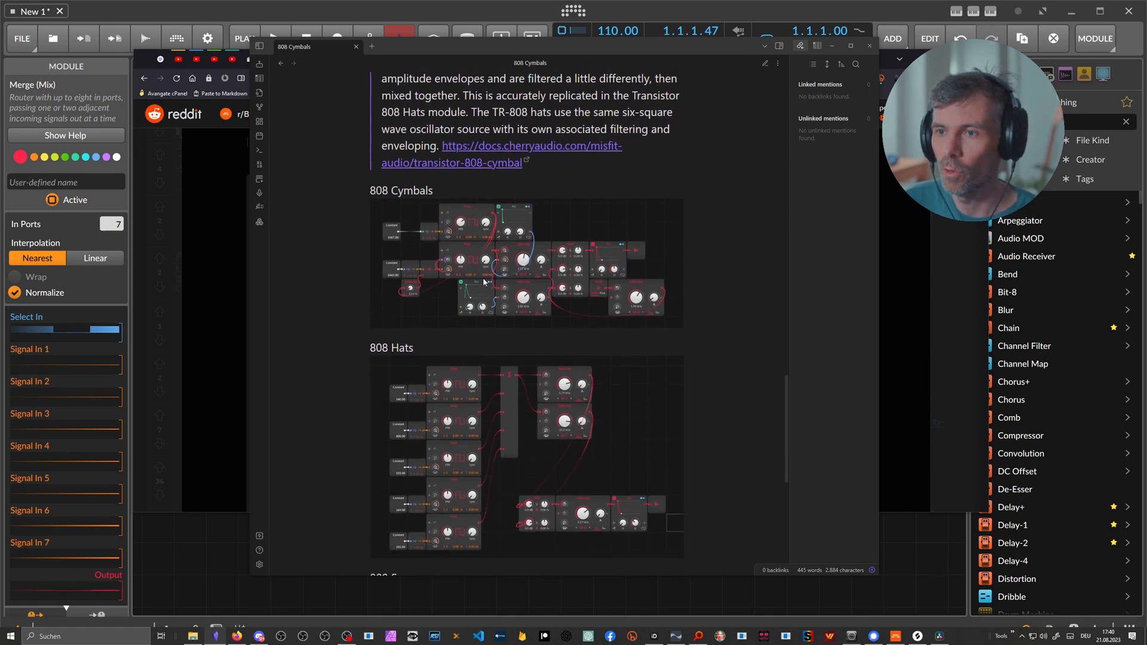
pyautogui.scroll(-3)
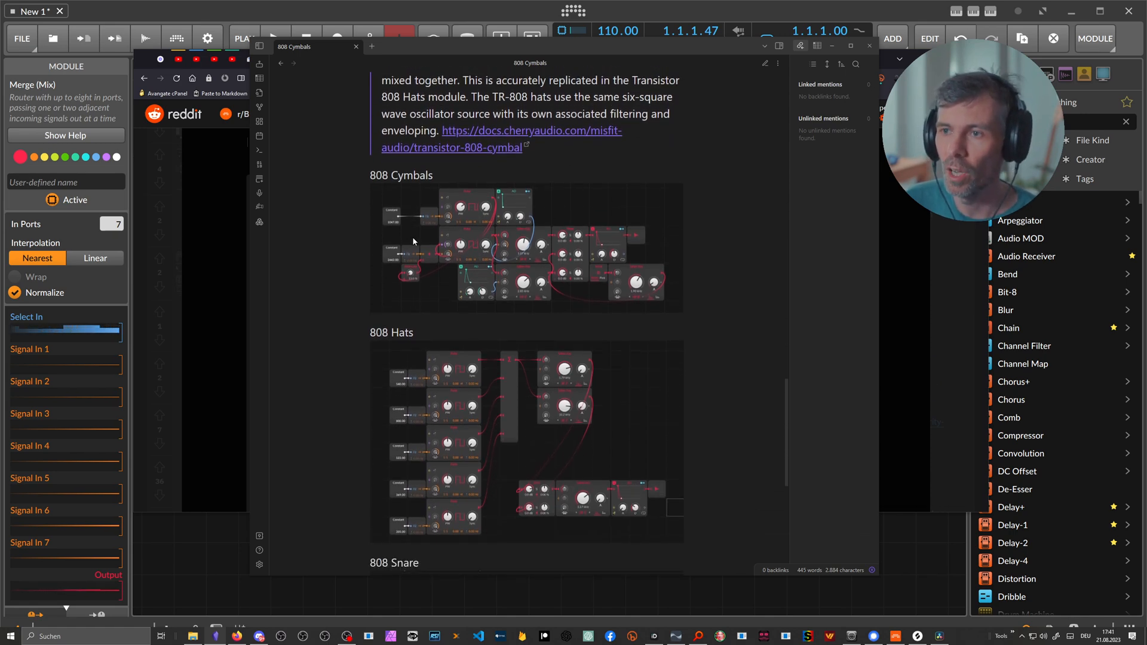
pyautogui.scroll(-3)
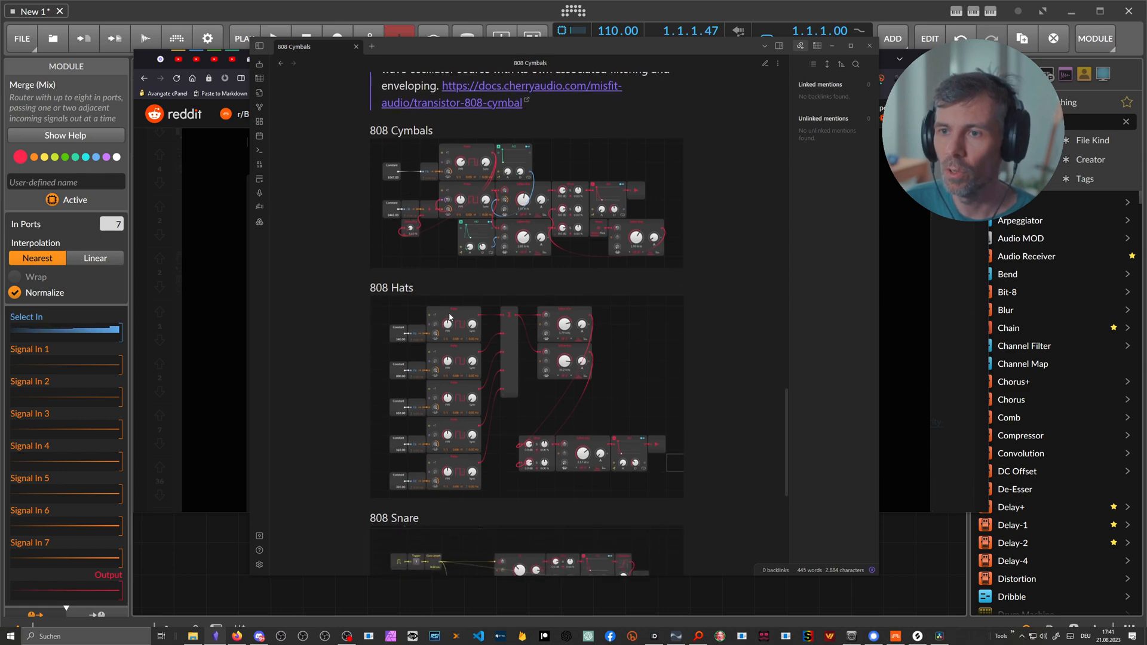
pyautogui.scroll(-3)
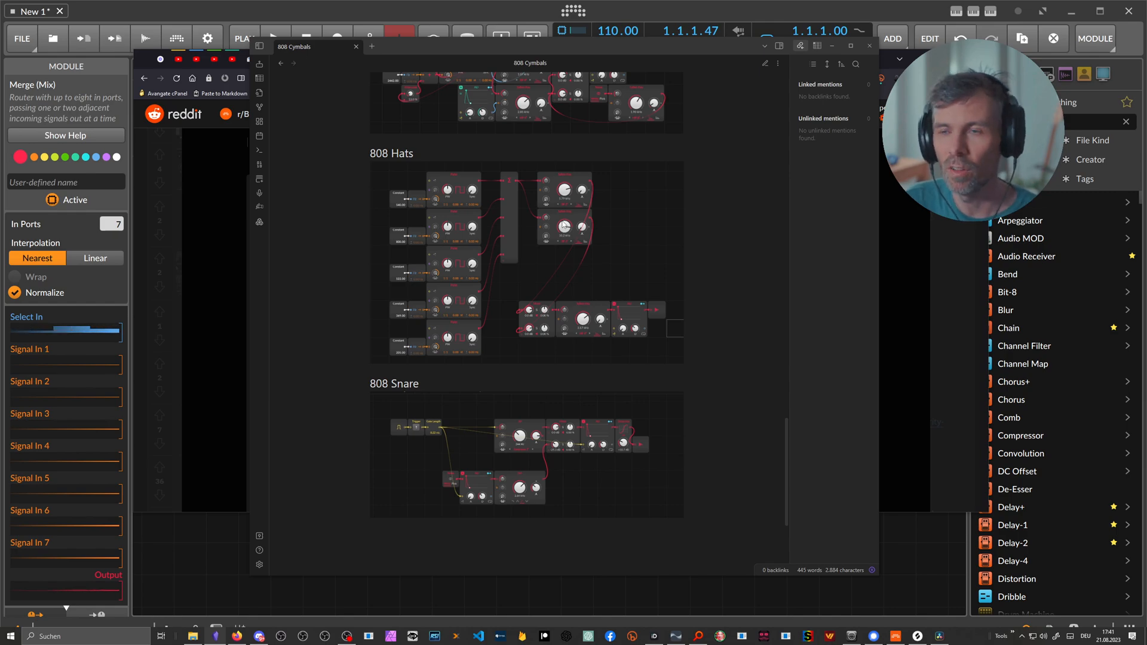
pyautogui.scroll(-3)
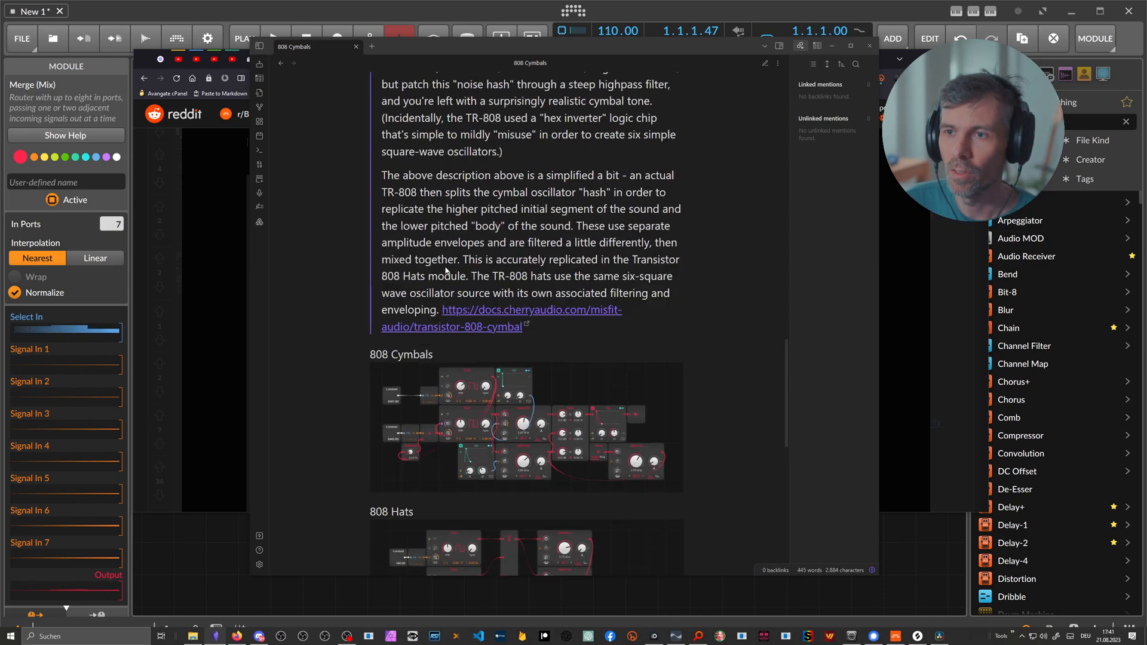
pyautogui.scroll(-3)
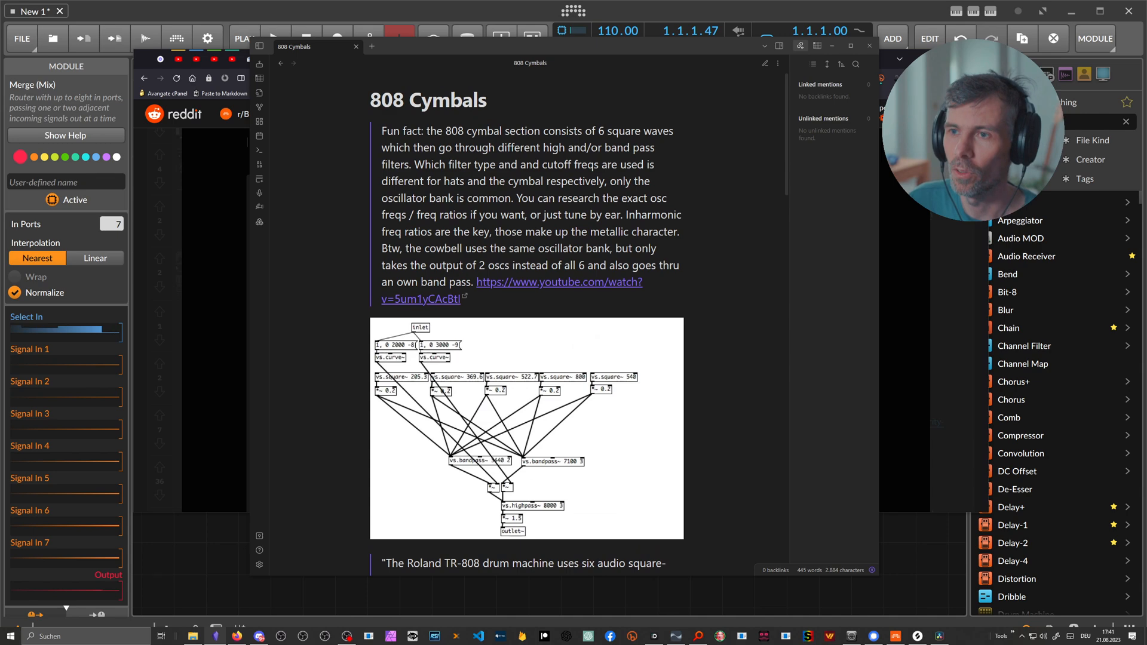
pyautogui.moveTo(258, 164)
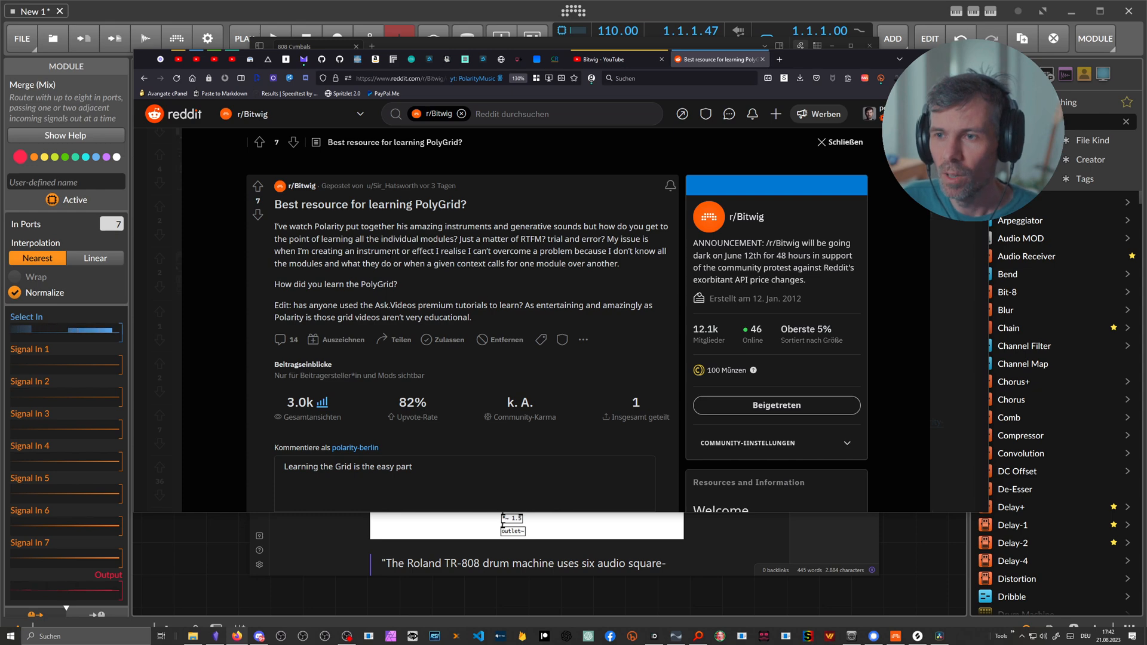
pyautogui.moveTo(406, 293)
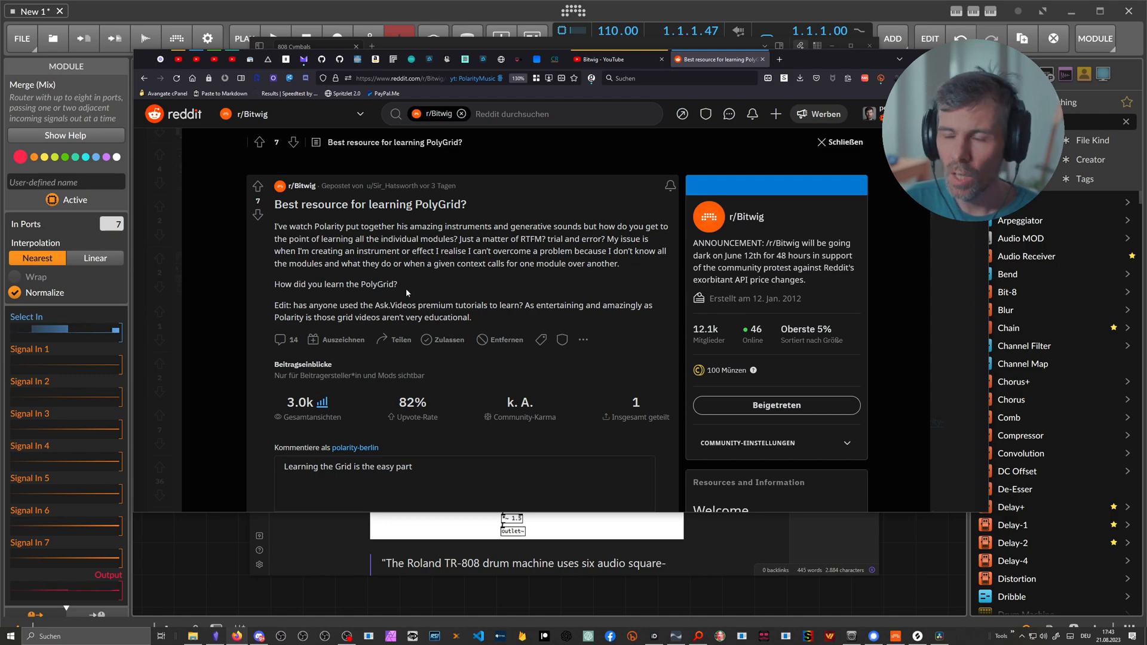
# - Scroll the r/Bitwig 'Best resource for learning PolyGrid?' thread
pyautogui.scroll(-3)
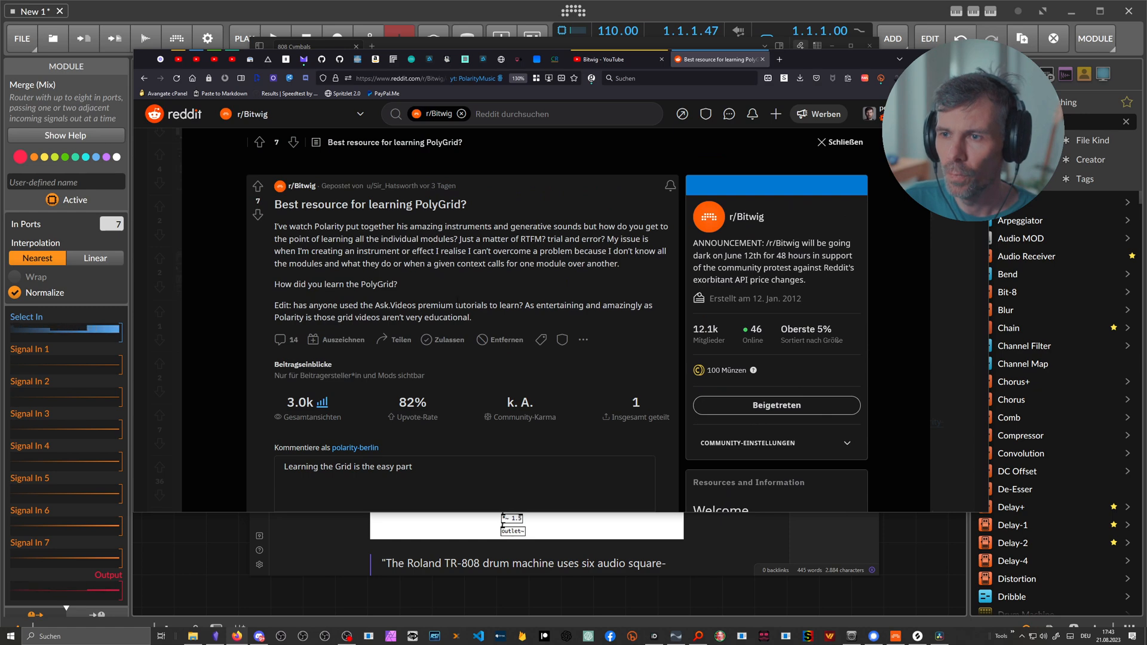
pyautogui.moveTo(302, 523)
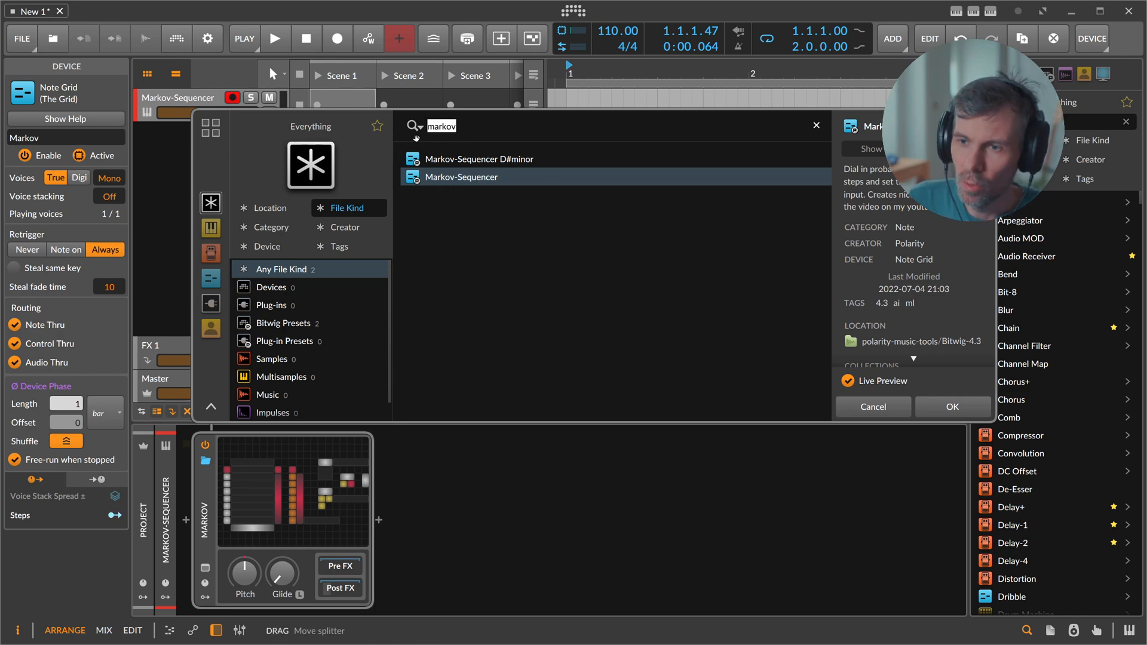
# - Load the 808 Cymbals Poly Grid patch and inspect its Freq→Pitch and constant frequency modules
pyautogui.click(872, 406)
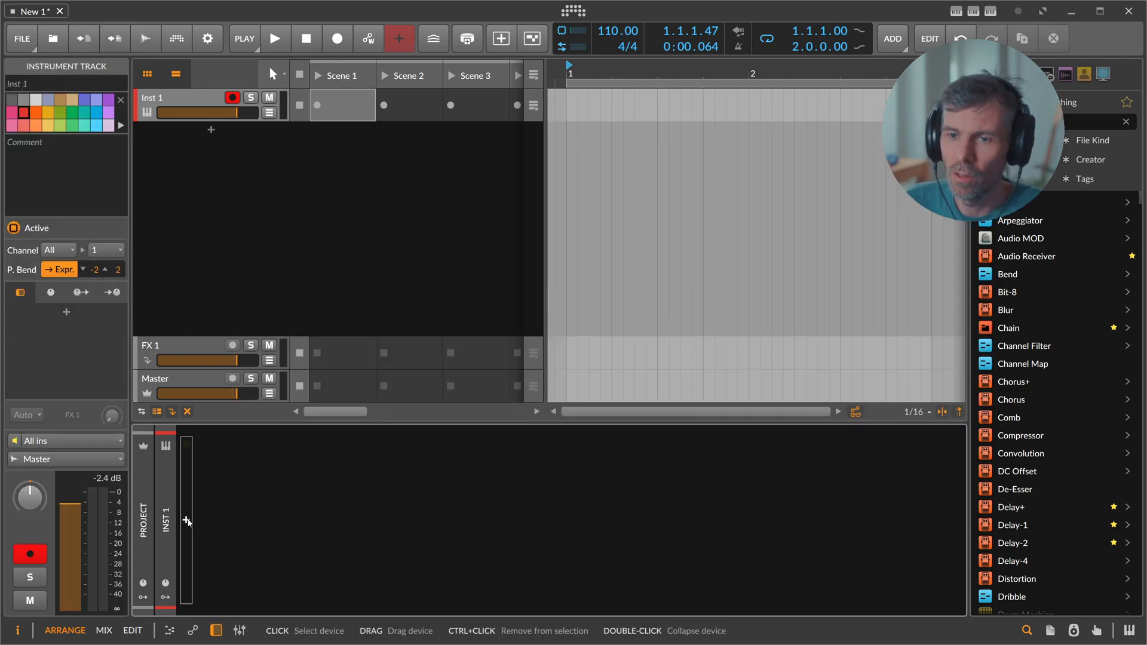
pyautogui.click(186, 520)
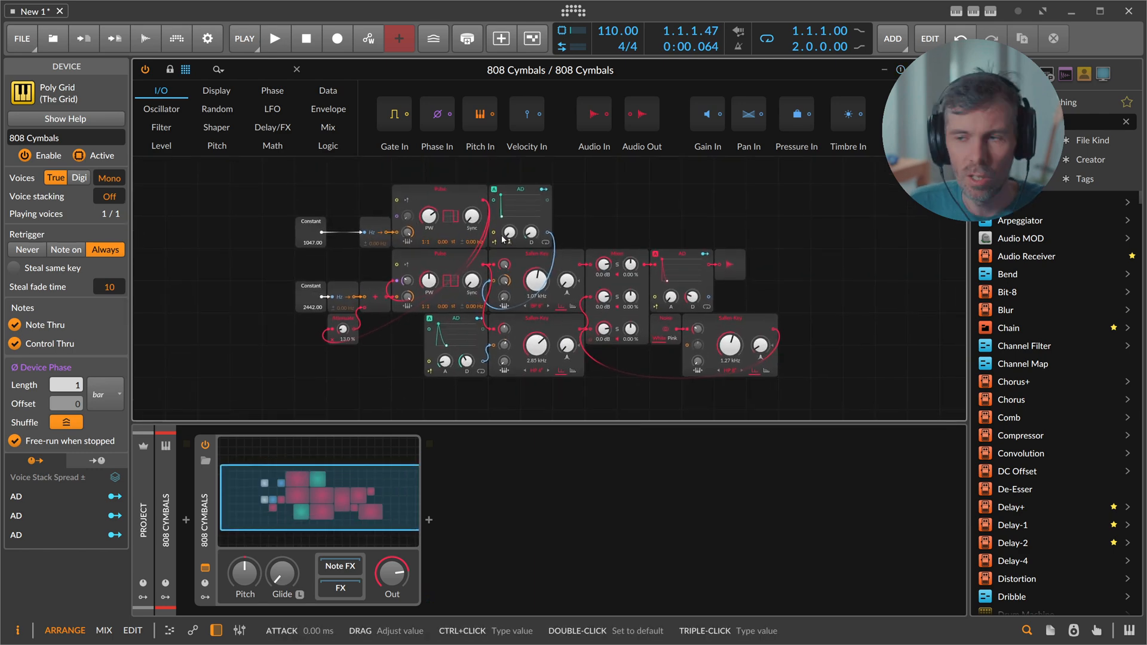
pyautogui.moveTo(690, 296); pyautogui.dragTo(691, 286)
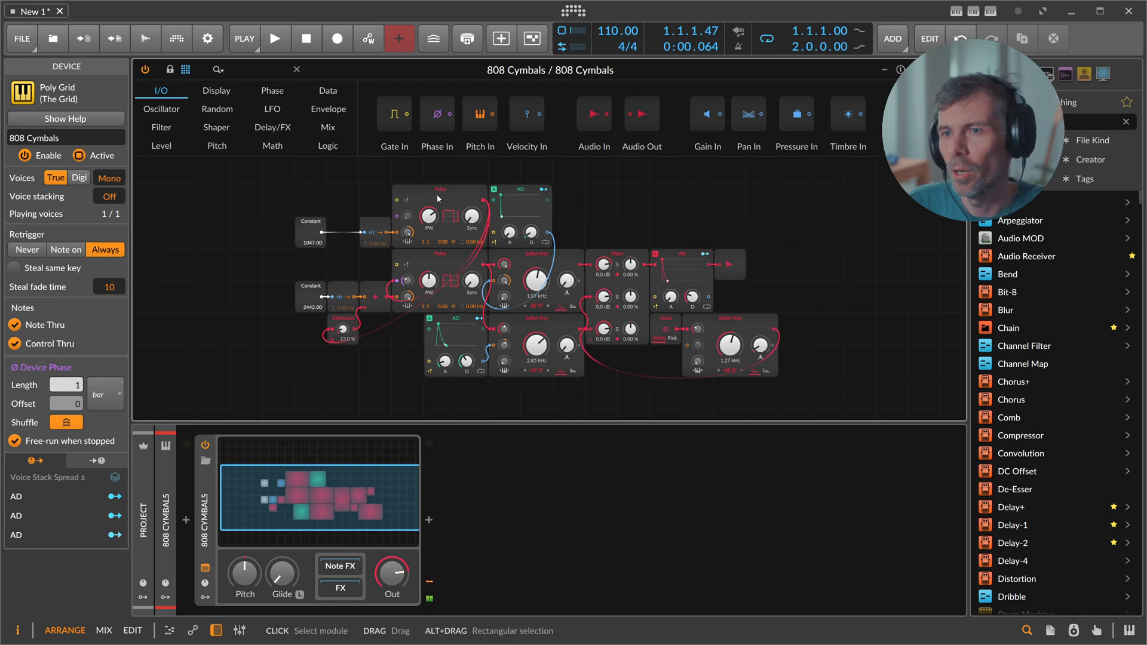
pyautogui.click(439, 216)
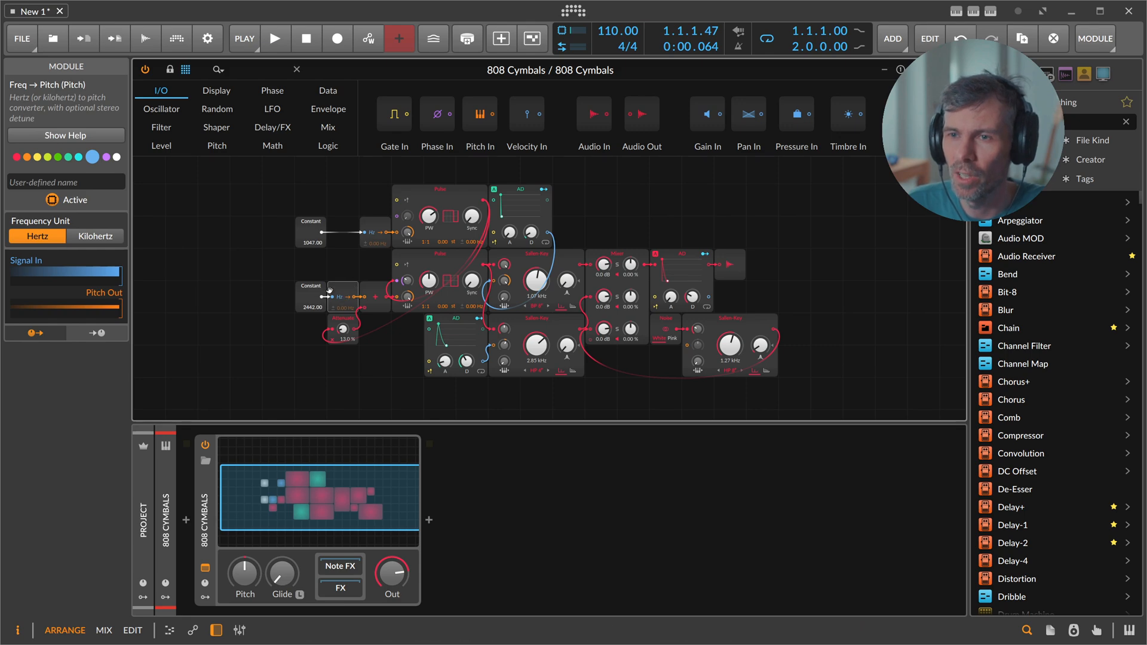
pyautogui.click(311, 231)
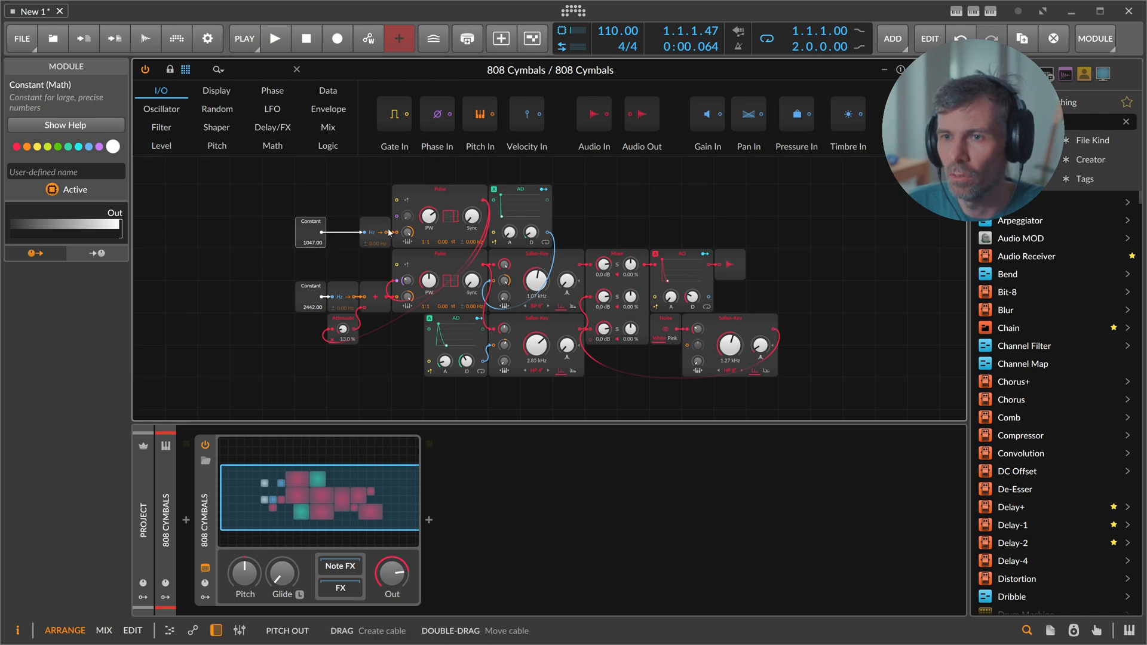
pyautogui.moveTo(394, 288)
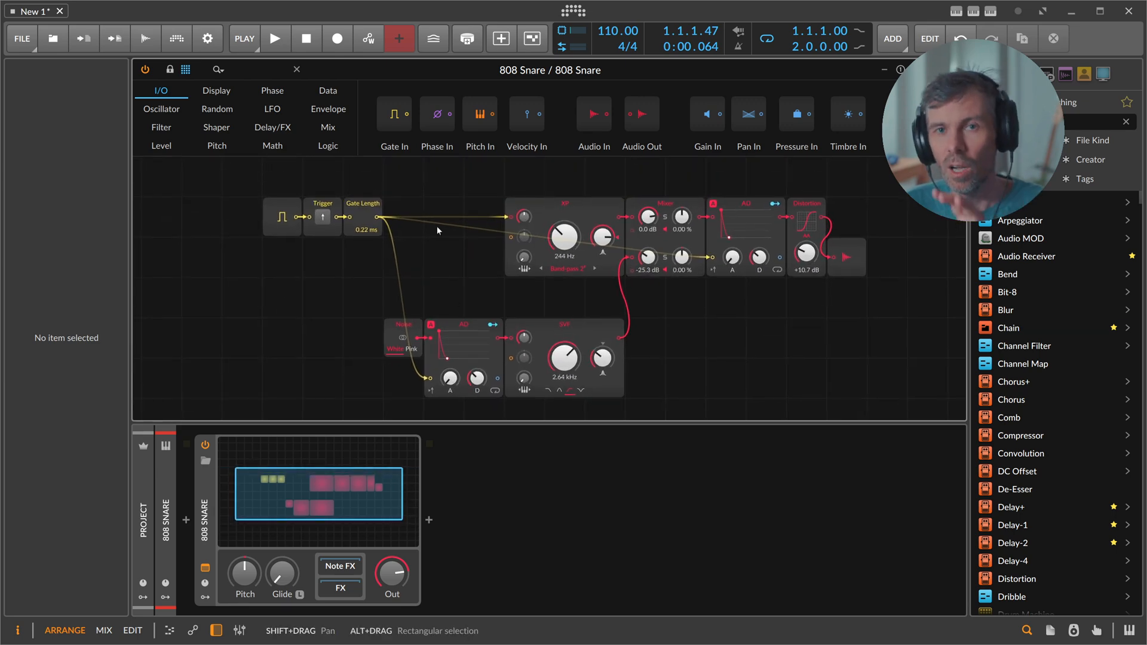
# - Inspect the snare's gate input and set the Gate Length pulse to 0.20 ms
pyautogui.click(282, 217)
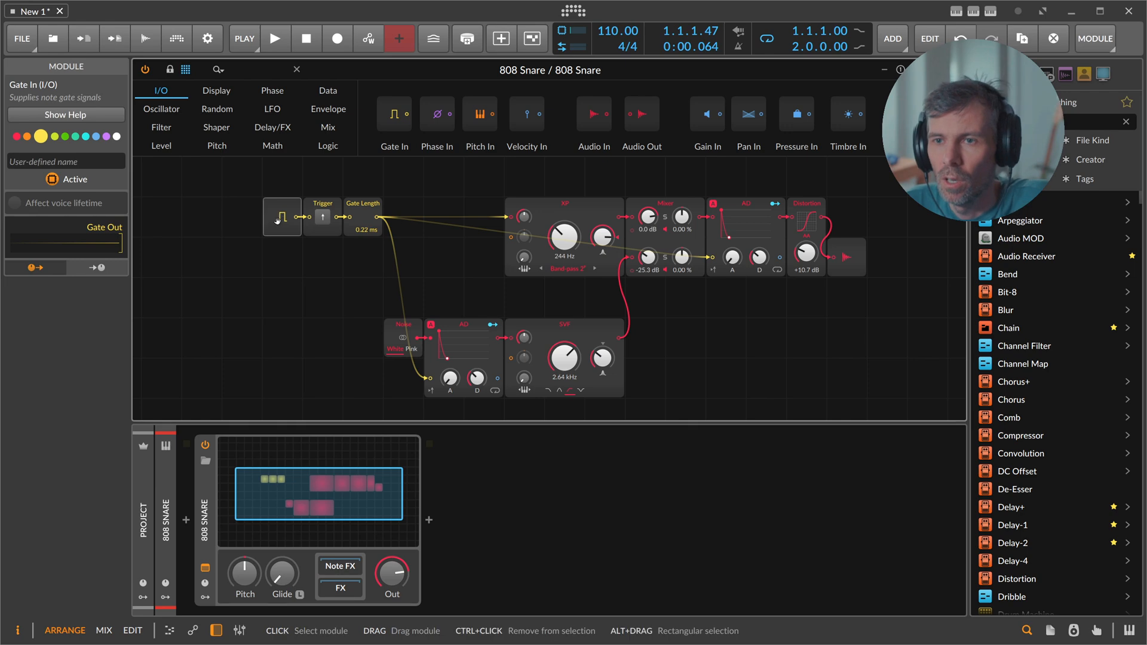
pyautogui.click(322, 216)
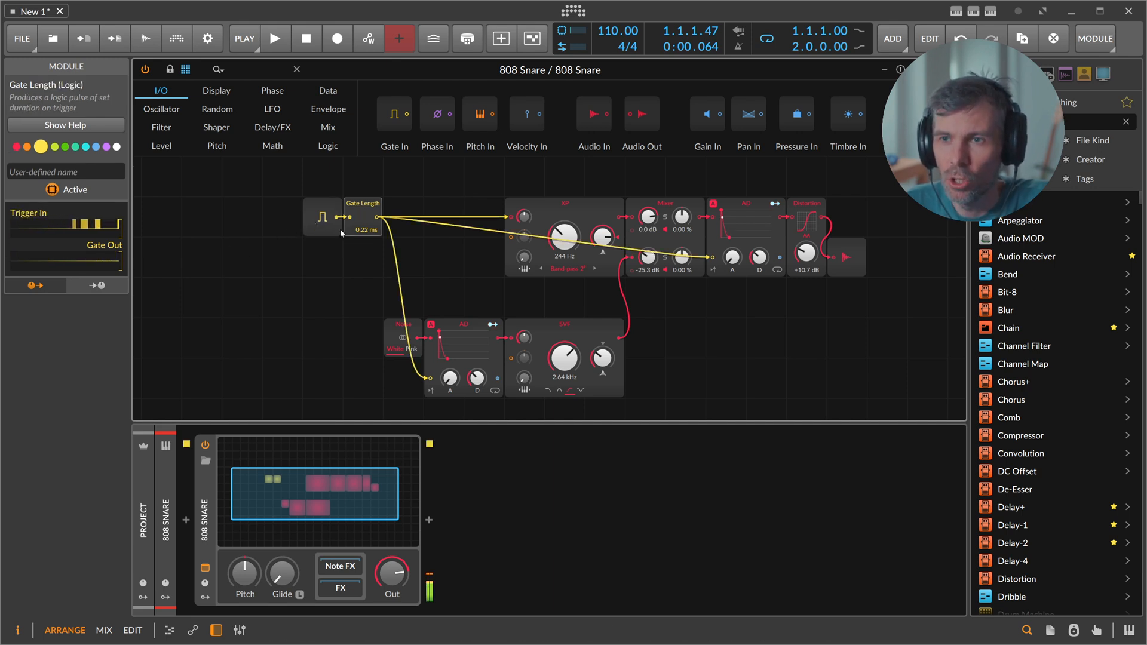
pyautogui.moveTo(363, 230); pyautogui.dragTo(363, 213)
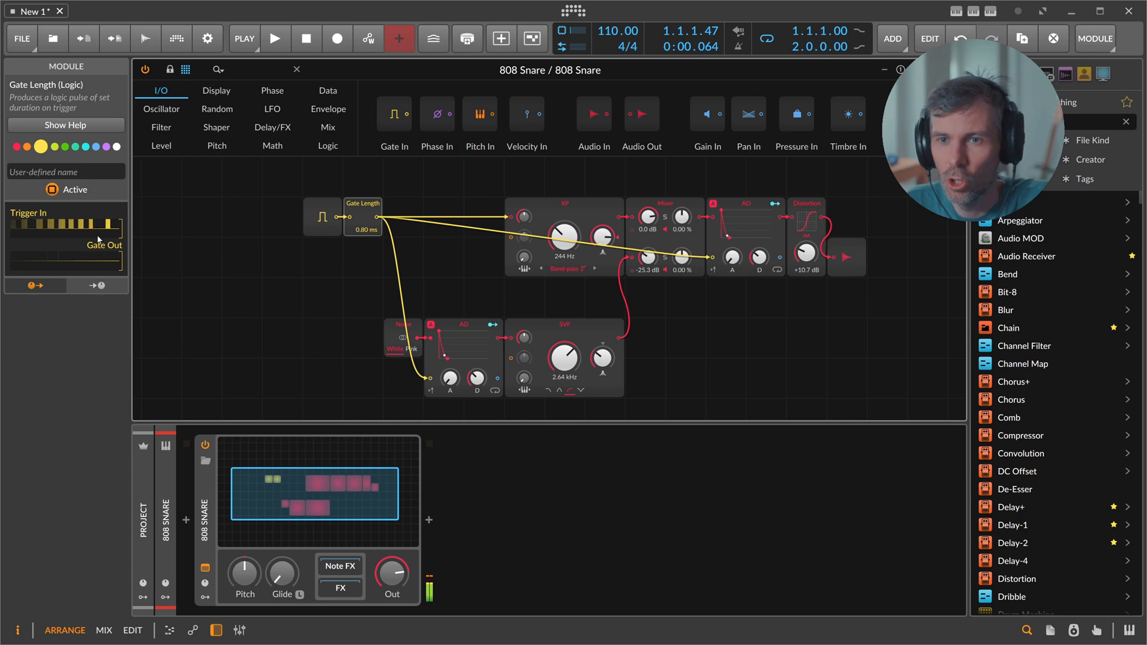
pyautogui.moveTo(363, 220); pyautogui.dragTo(363, 204)
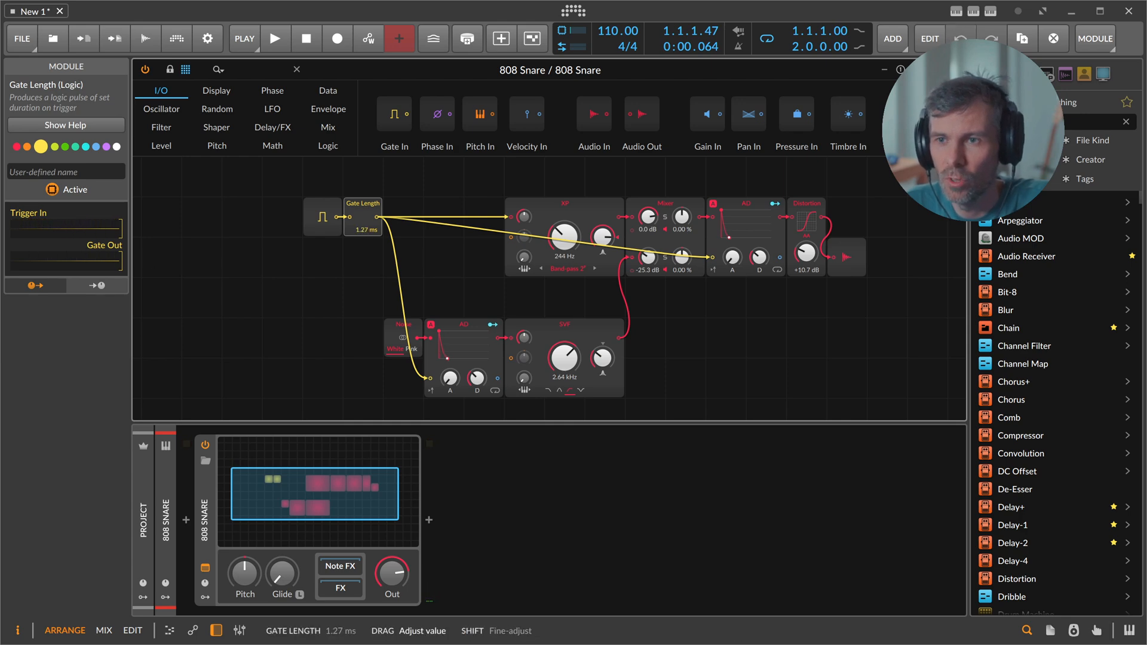
pyautogui.moveTo(361, 216); pyautogui.dragTo(361, 190)
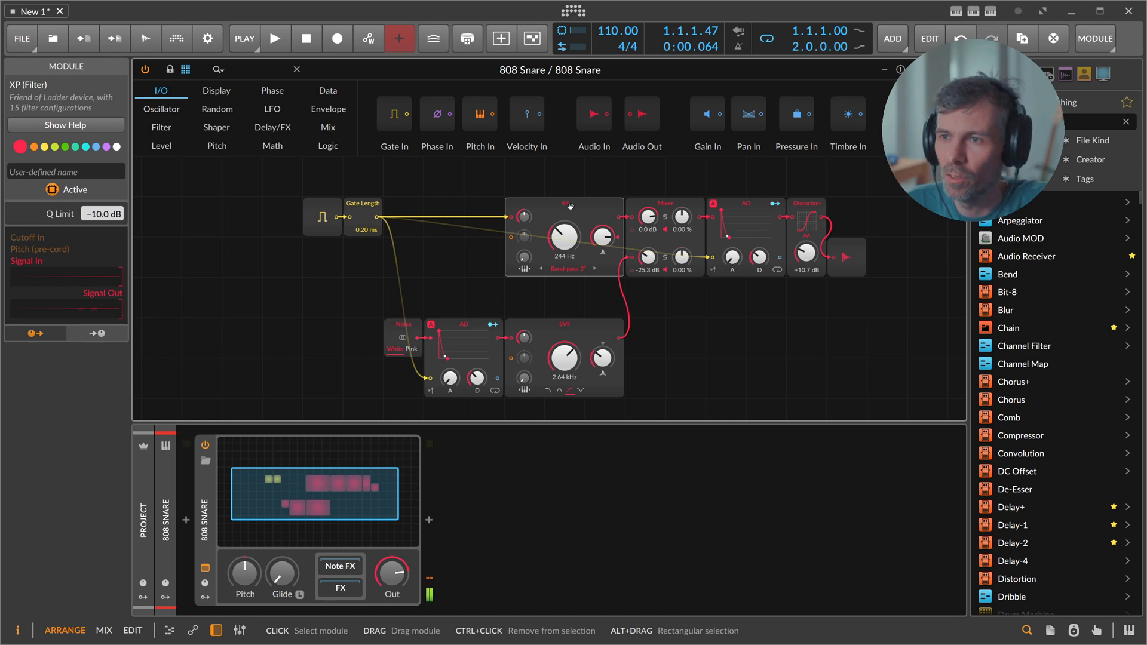
pyautogui.moveTo(426, 221)
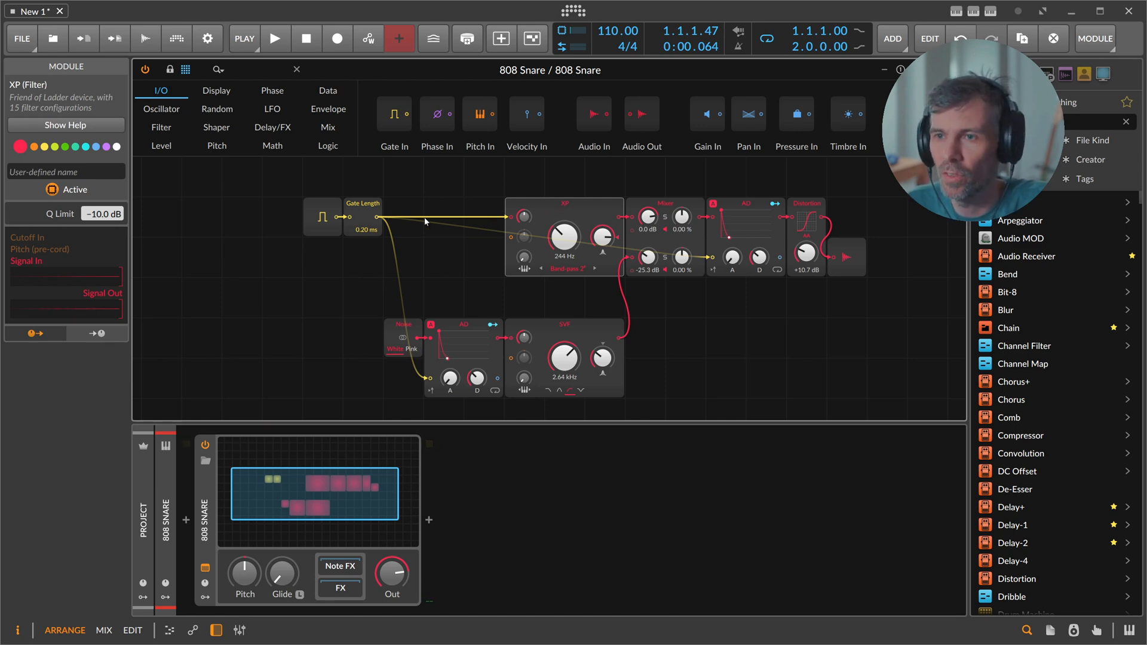
pyautogui.moveTo(386, 219)
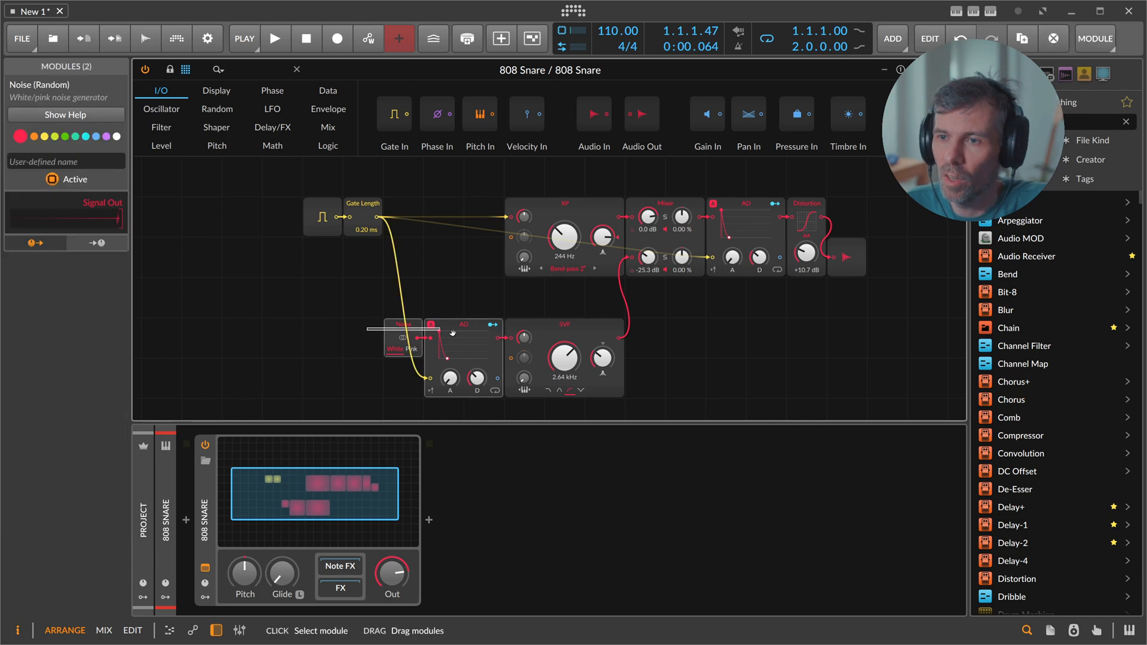
# - Lower the snare's noise channel in the Mixer to -29.6 dB
pyautogui.moveTo(646, 258); pyautogui.dragTo(652, 271)
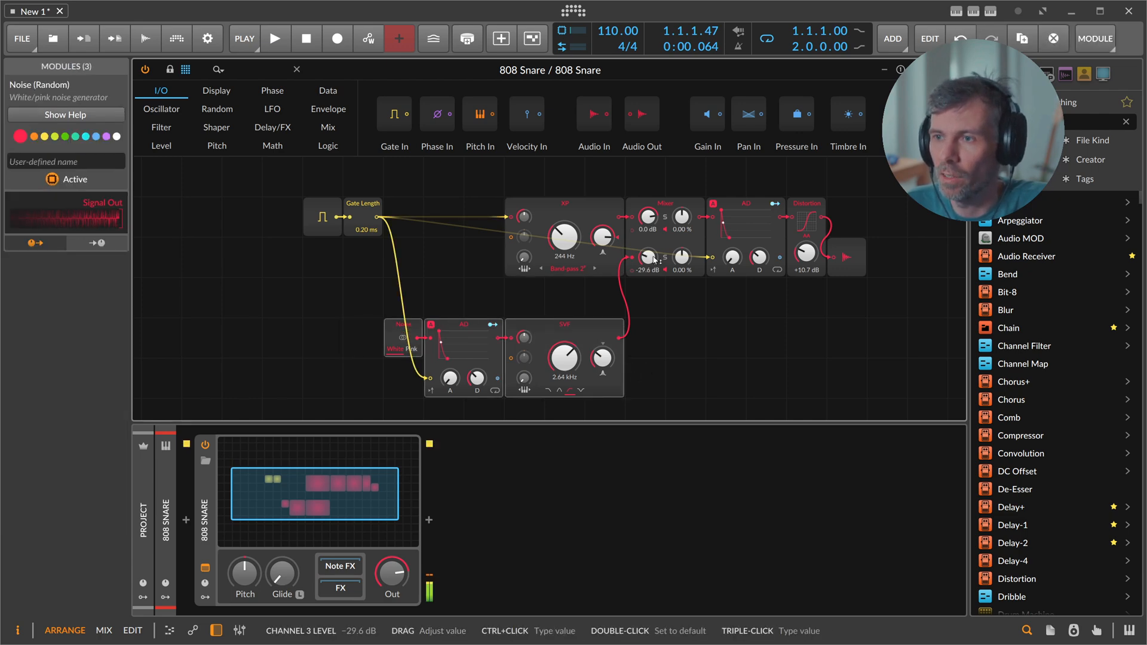
pyautogui.moveTo(650, 258); pyautogui.dragTo(650, 249)
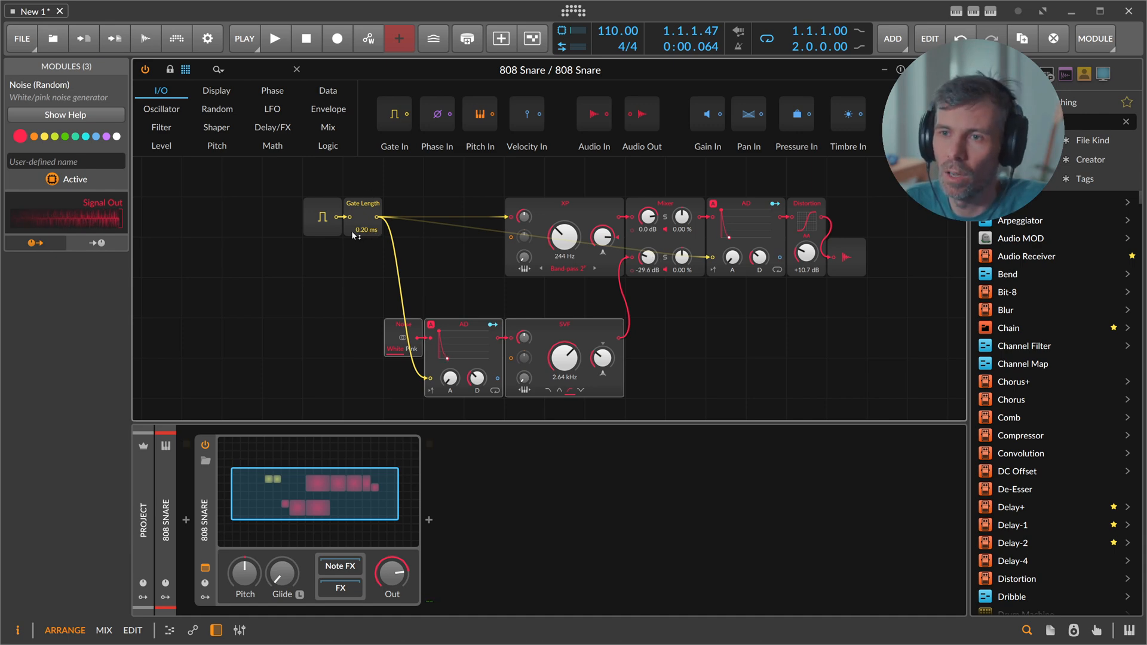
# - Try Gate Length values of 0.39 and 0.65 ms, settling on 0.12 ms
pyautogui.moveTo(365, 229); pyautogui.dragTo(364, 220)
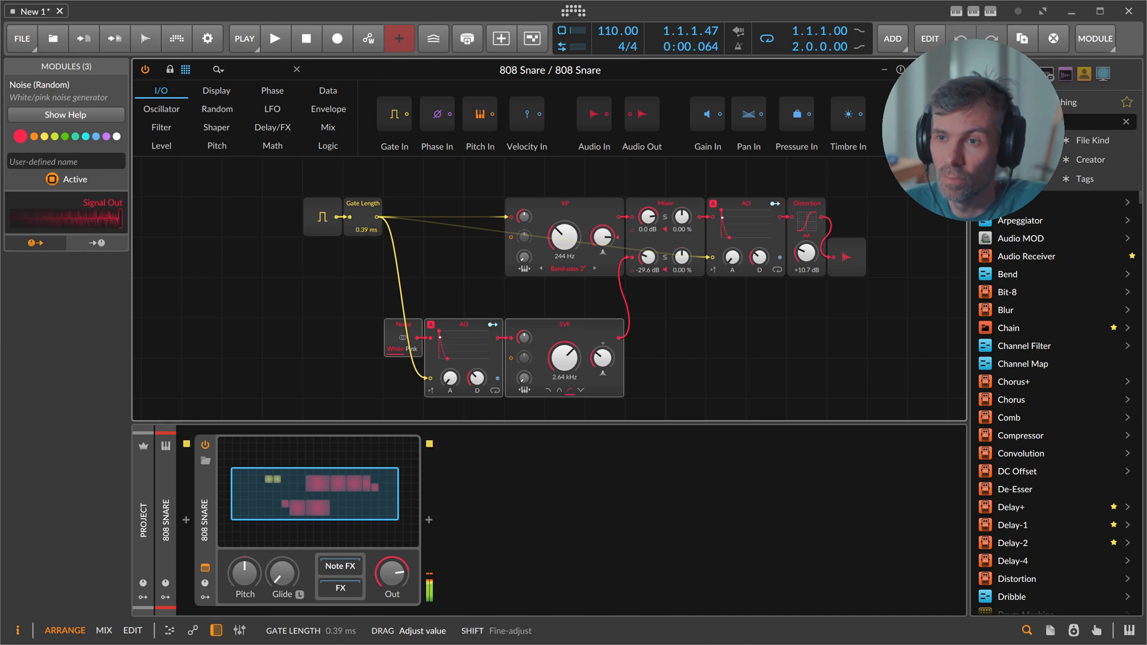
pyautogui.moveTo(363, 229); pyautogui.dragTo(369, 234)
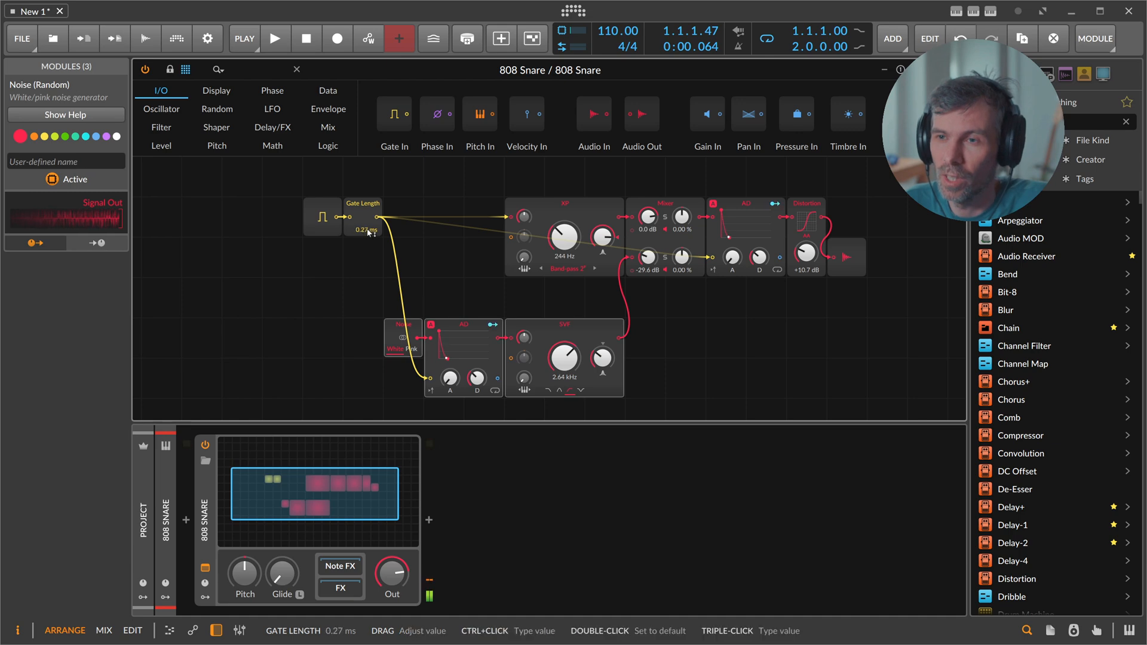
pyautogui.moveTo(364, 229); pyautogui.dragTo(363, 220)
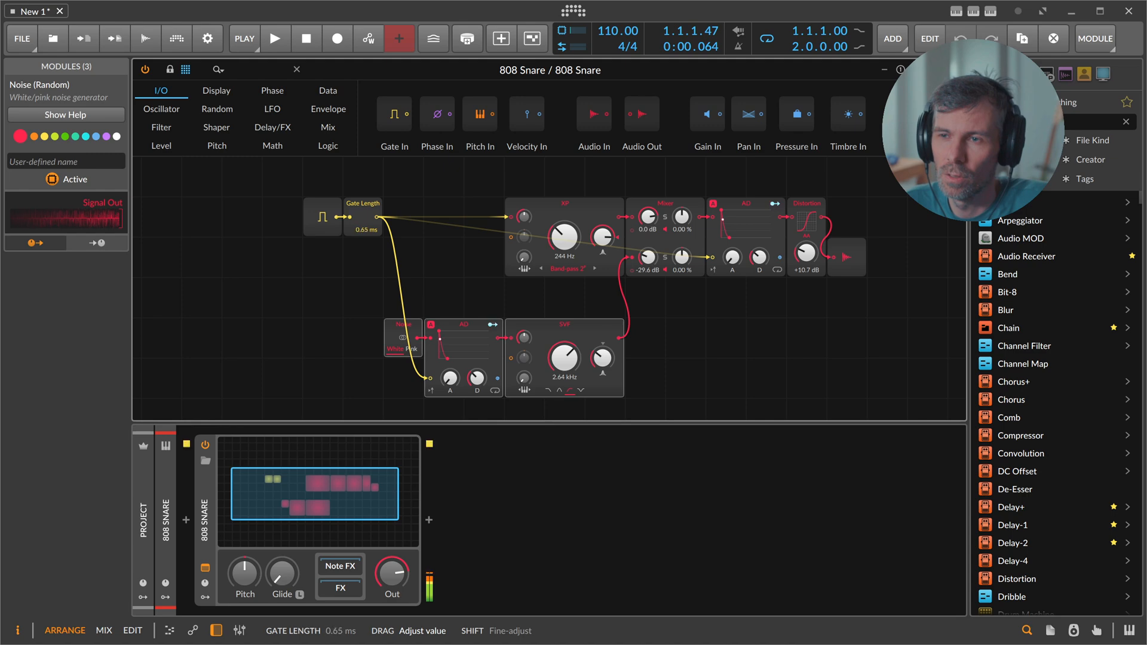
pyautogui.moveTo(363, 230); pyautogui.dragTo(364, 234)
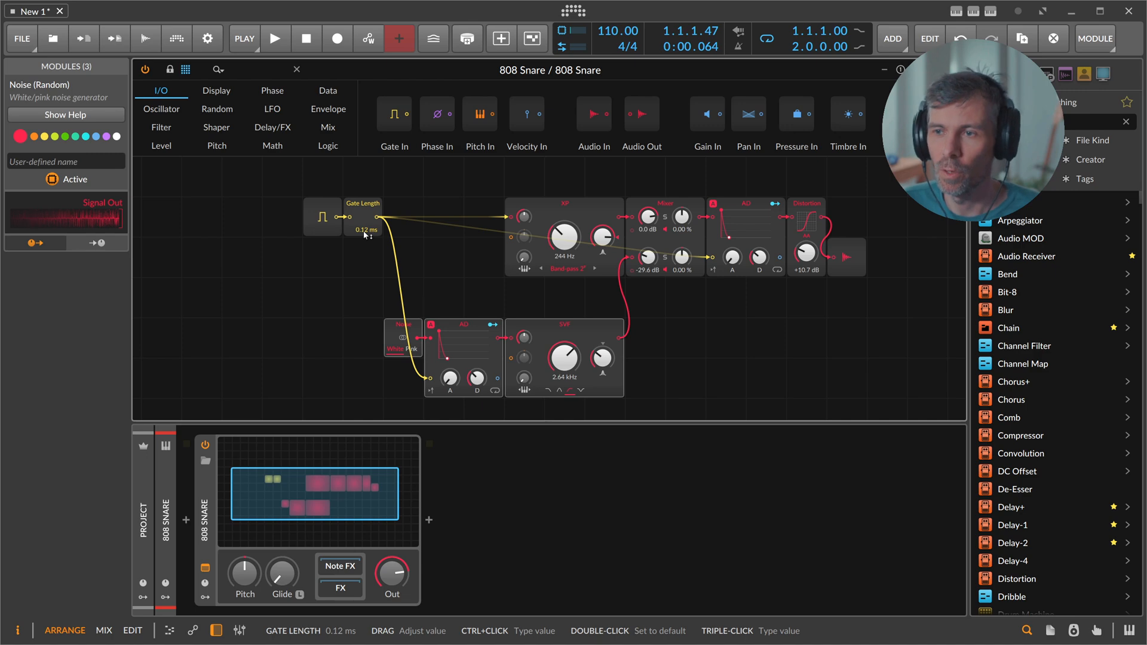
pyautogui.moveTo(350, 226)
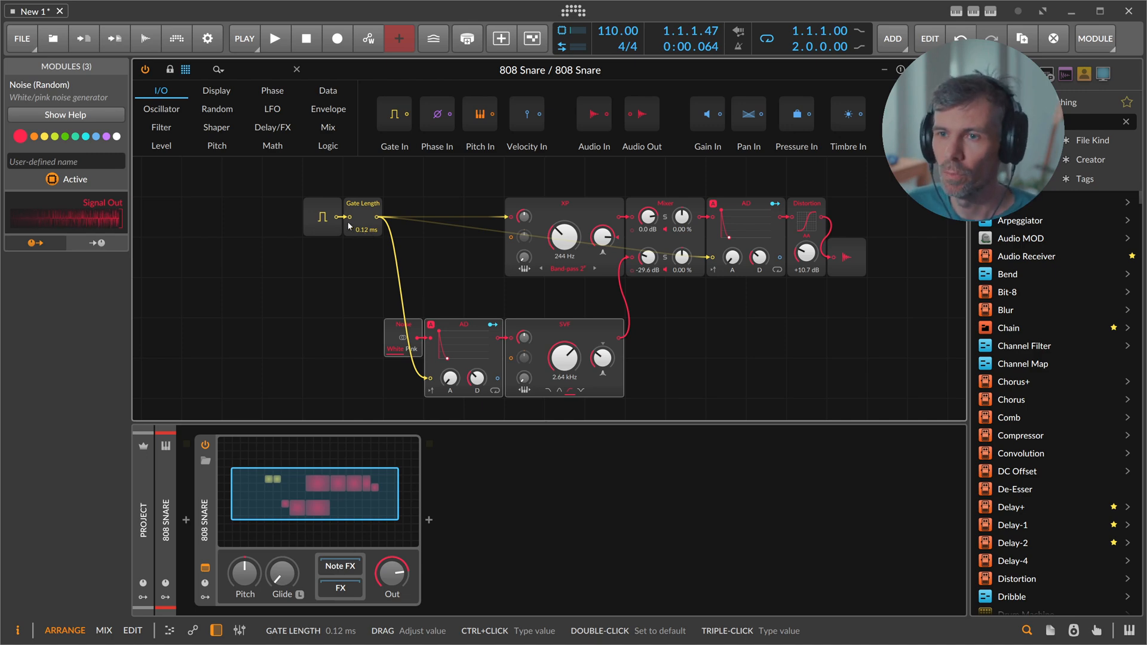
pyautogui.click(344, 216)
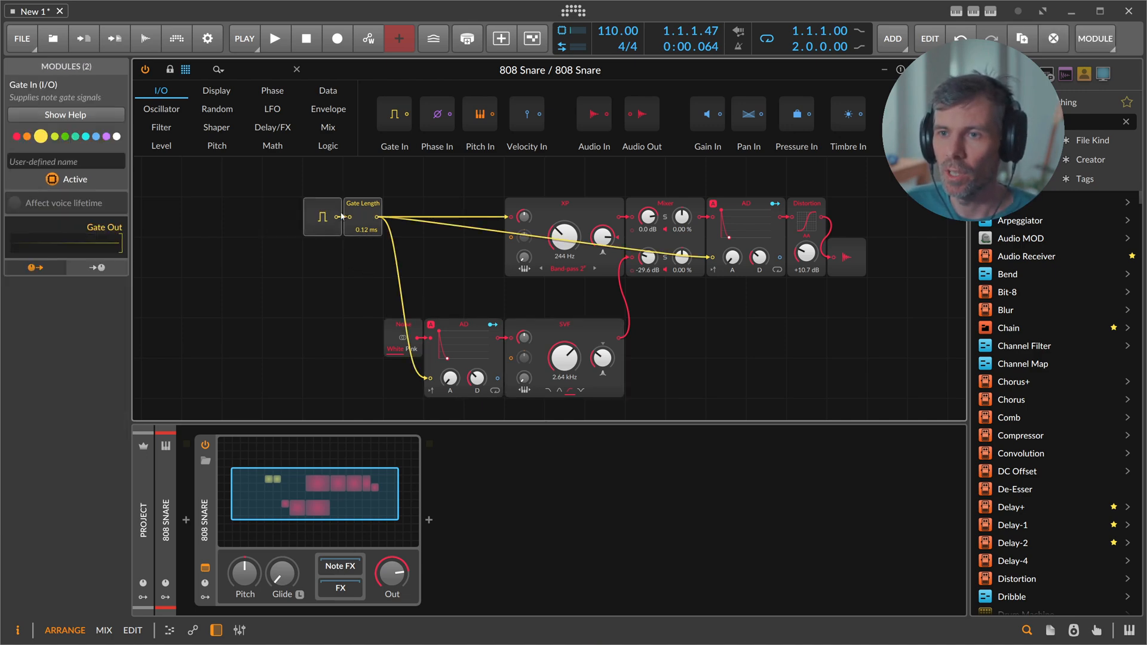
pyautogui.click(563, 234)
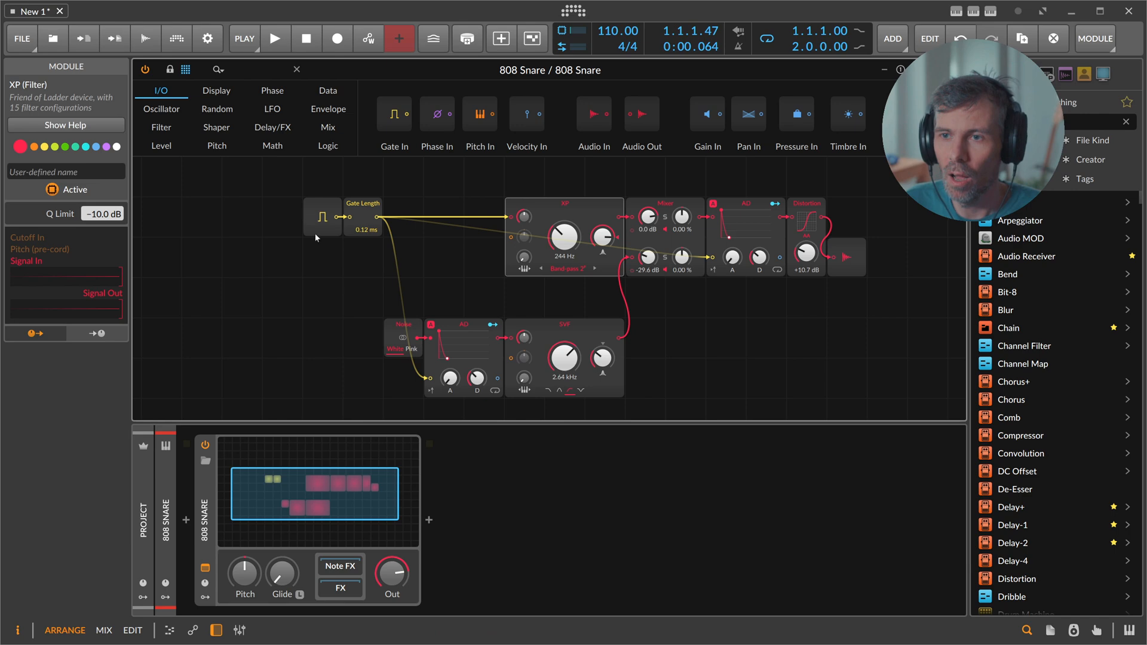
pyautogui.moveTo(449, 240)
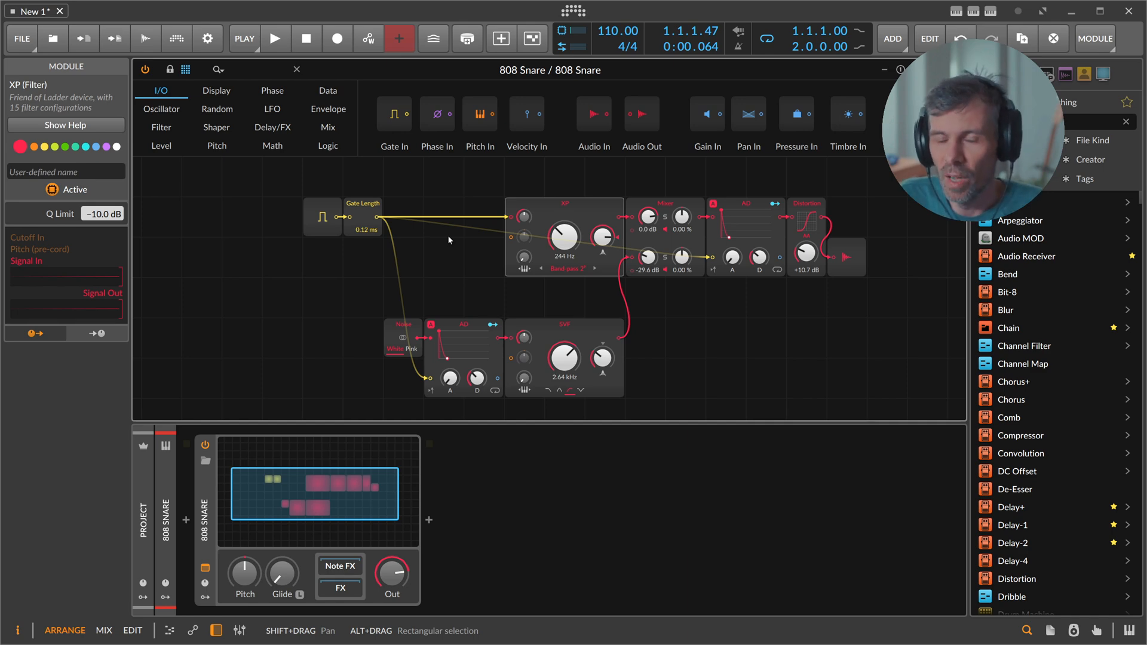
pyautogui.moveTo(348, 188)
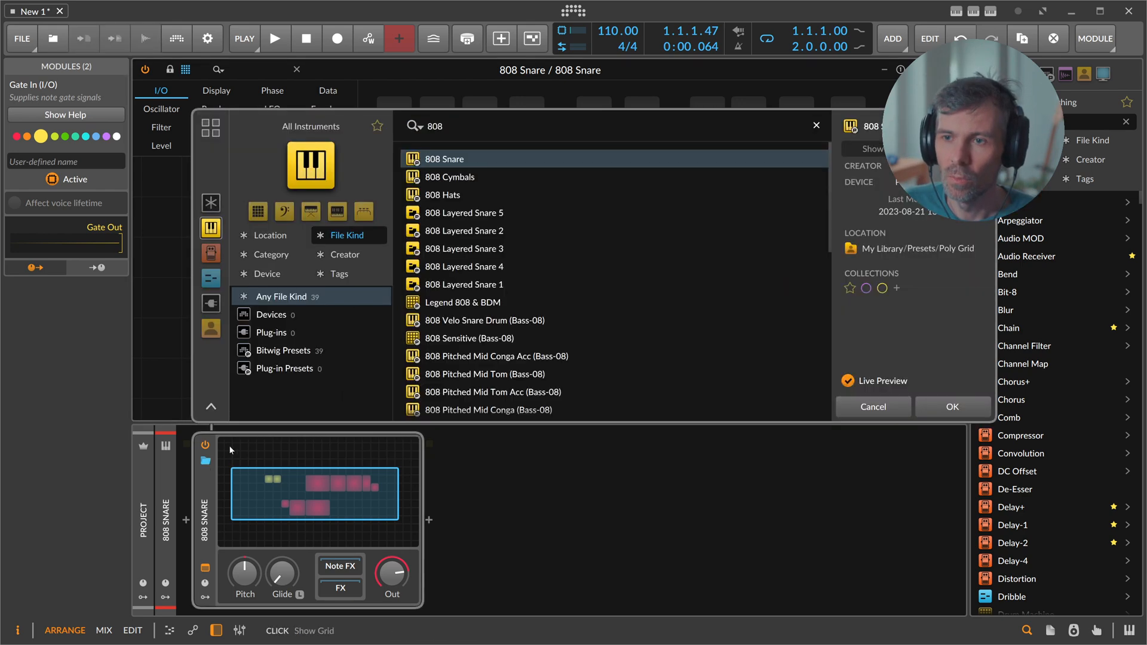
# - Load the 808 Hats Poly Grid preset onto the track in place of the snare
pyautogui.click(442, 194)
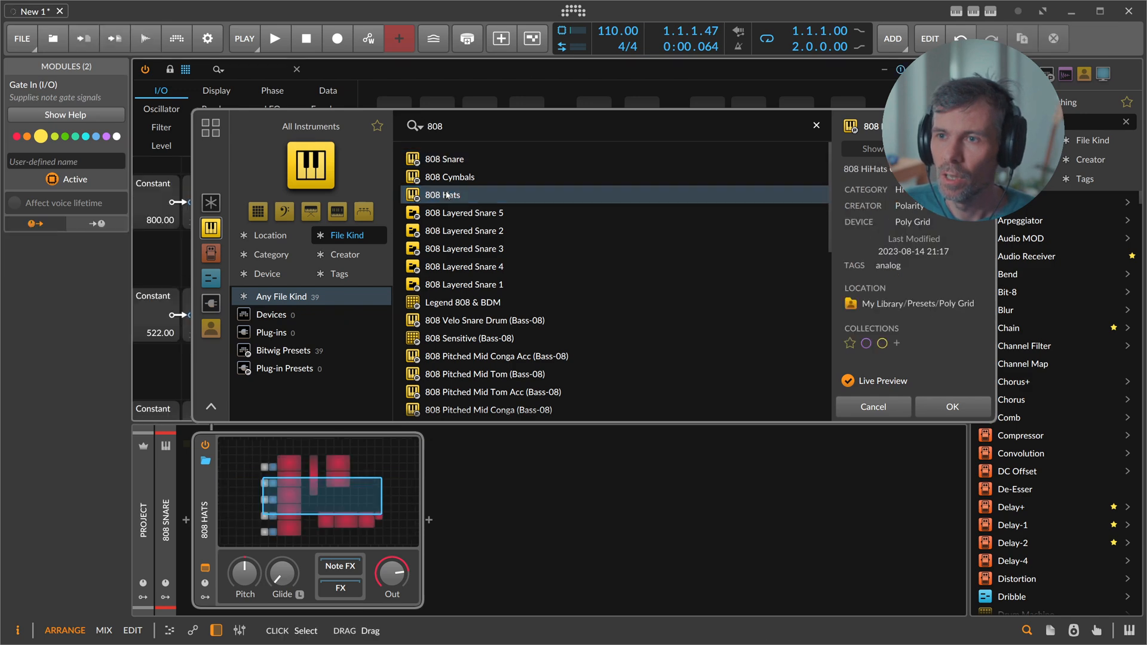
pyautogui.click(952, 406)
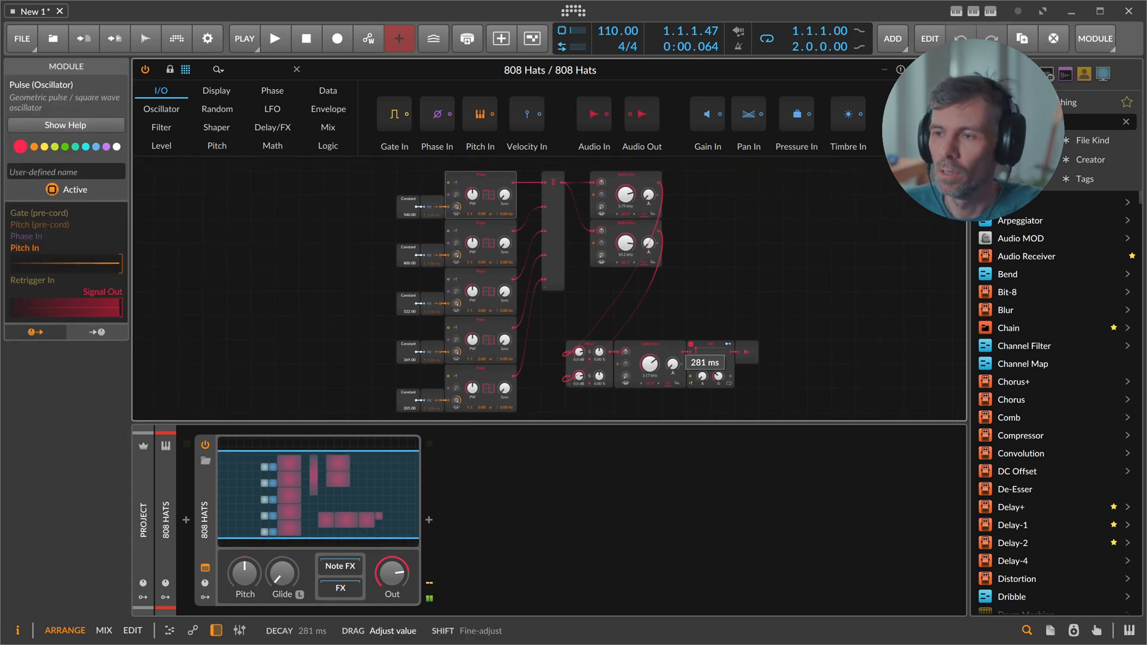
# - Shorten the hats' decay from 281 ms to 246 ms
pyautogui.moveTo(651, 363); pyautogui.dragTo(652, 369)
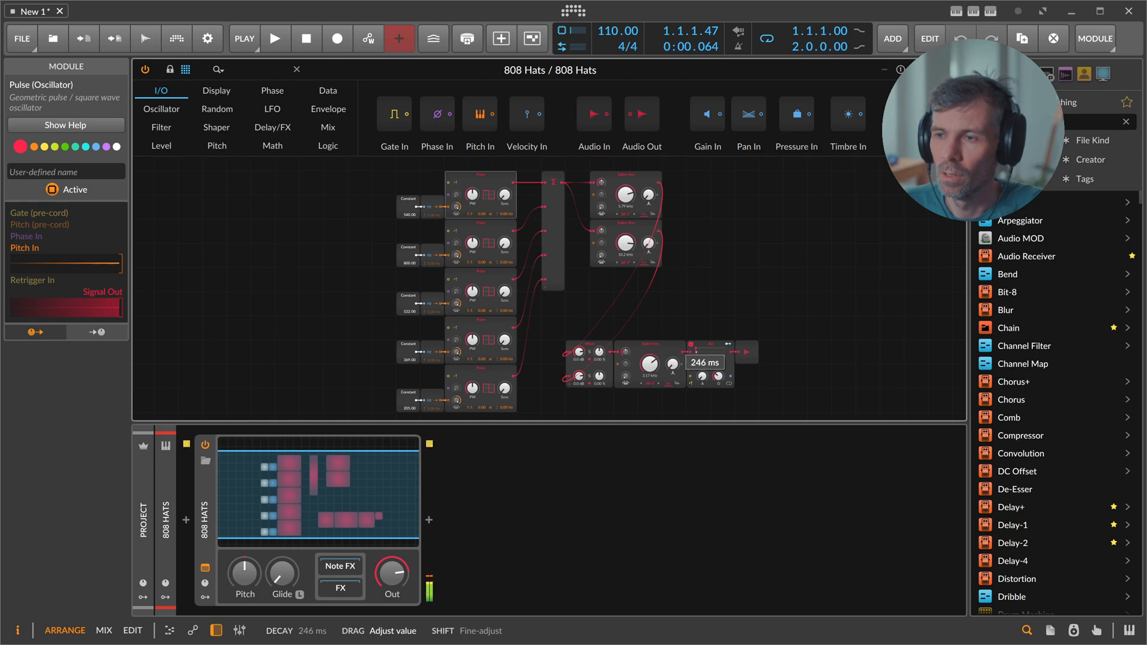